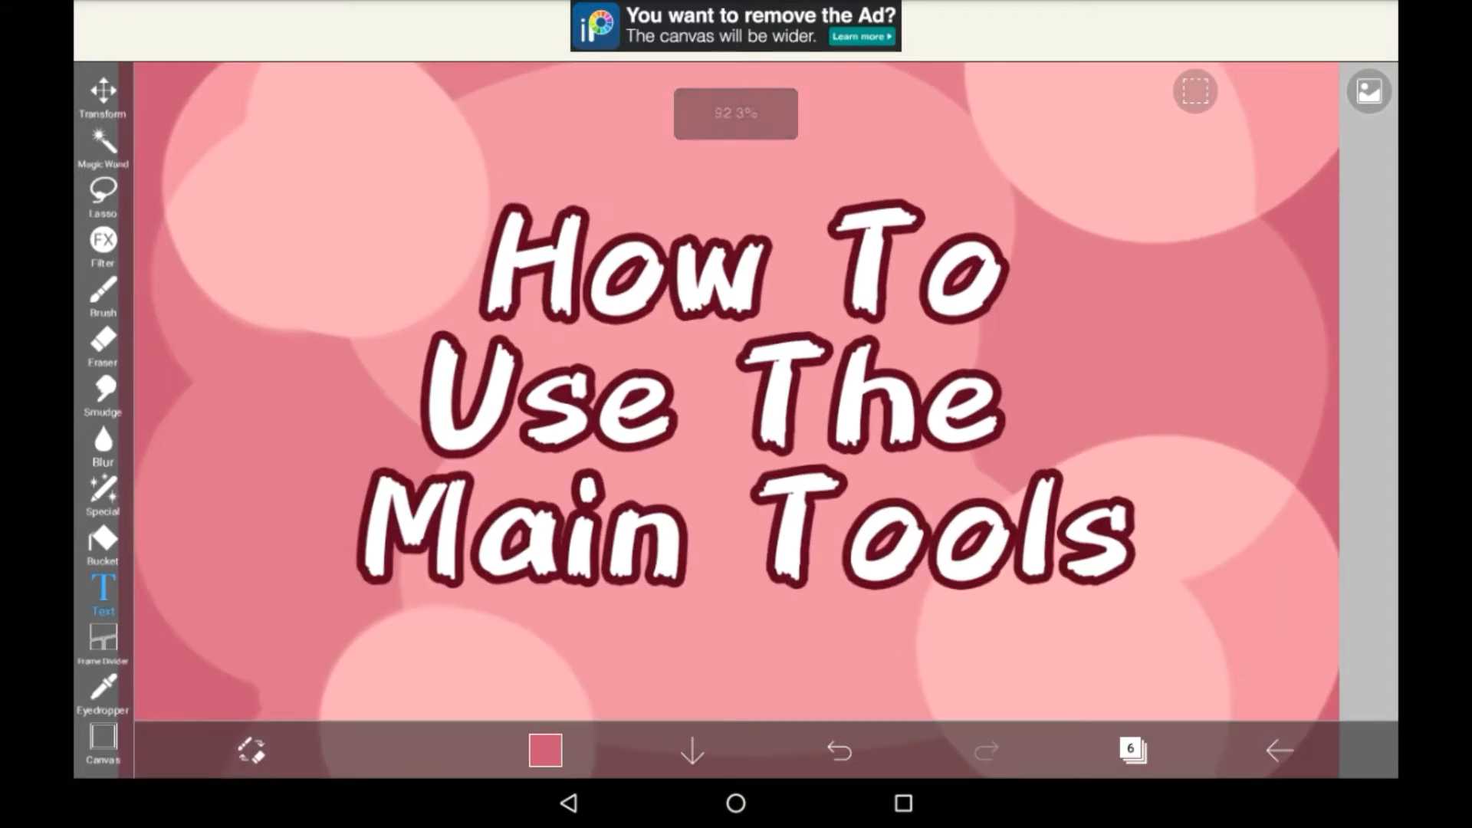
Step: Pick the Brush tool and draw a pink arrow at the canvas top-left
{"action": "left_click", "coordinate": [102, 293]}
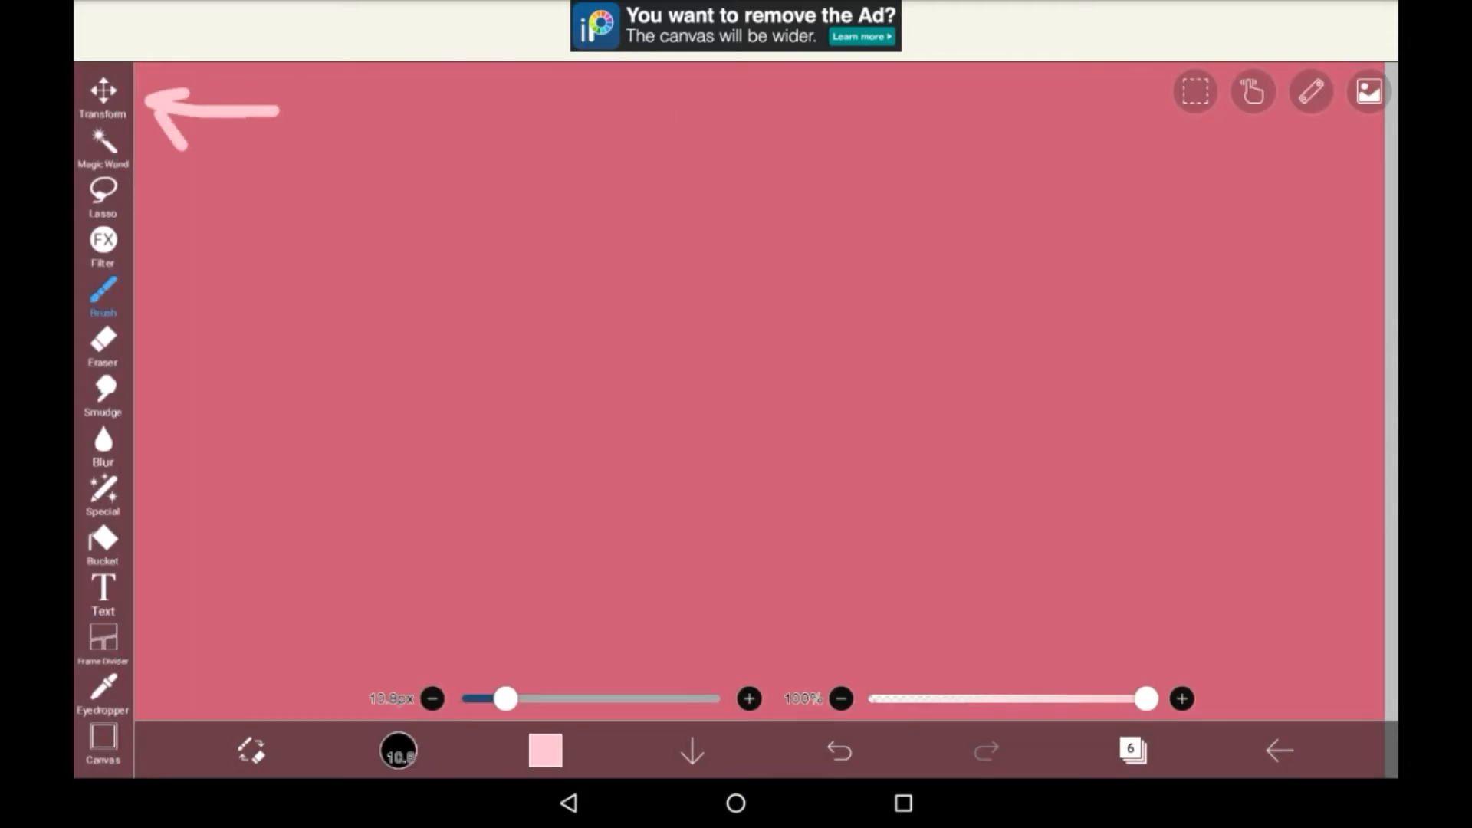
Step: Move the arrow toward the canvas middle with the Transform tool
{"action": "left_click", "coordinate": [102, 91]}
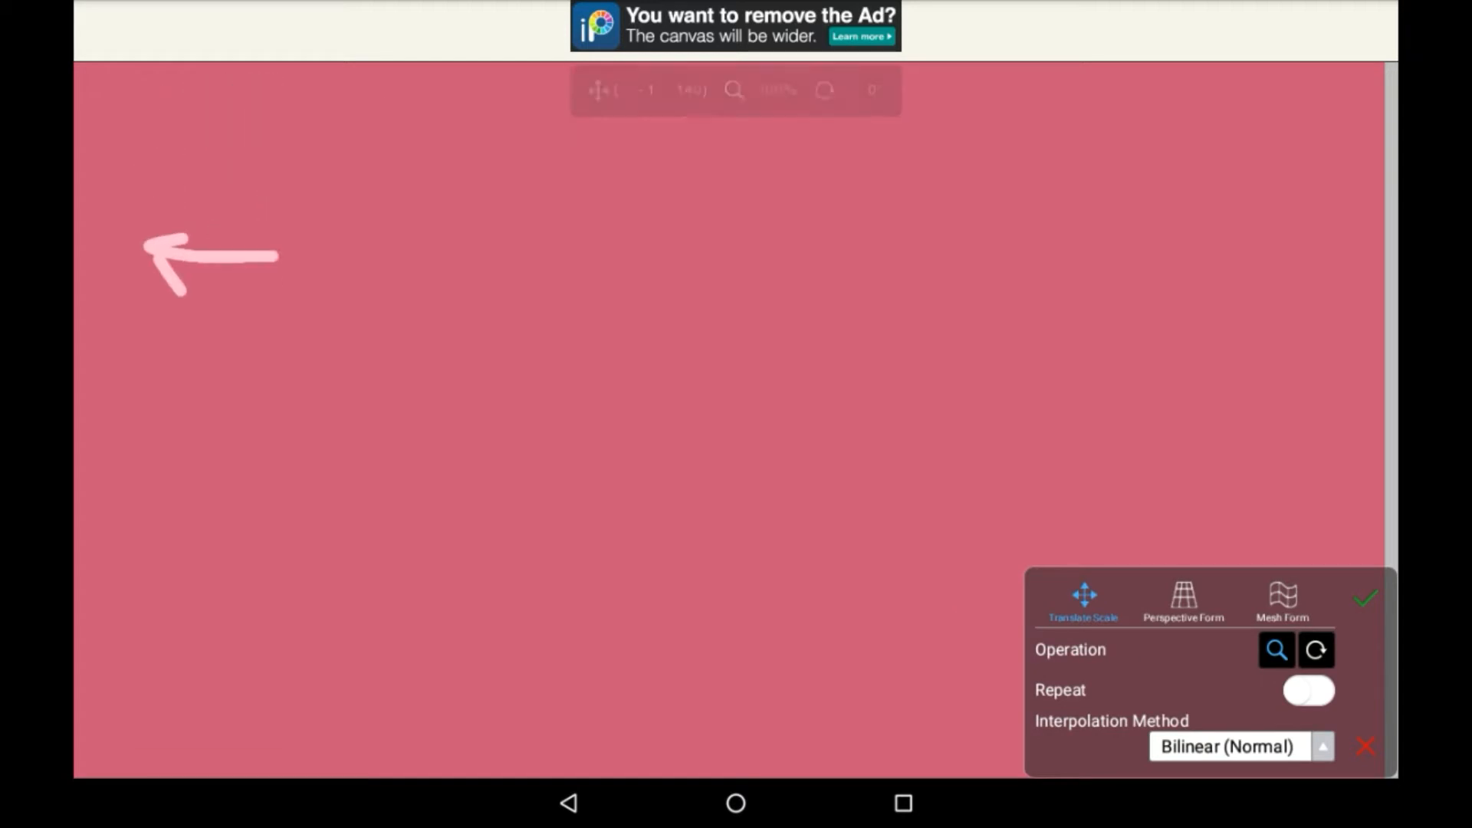
{"action": "left_click_drag", "start_coordinate": [212, 255], "coordinate": [423, 233]}
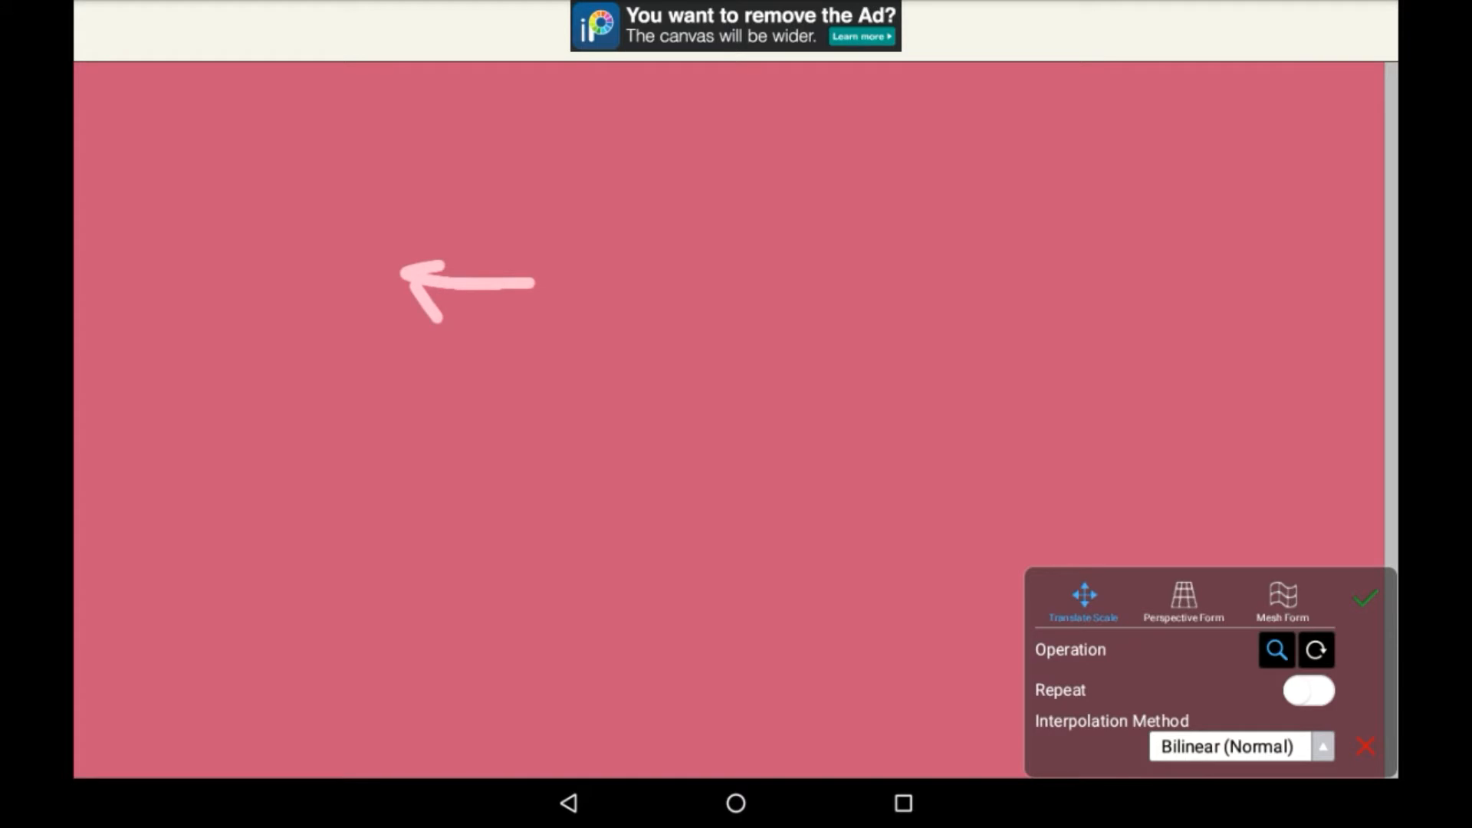
{"action": "left_click", "coordinate": [1315, 649]}
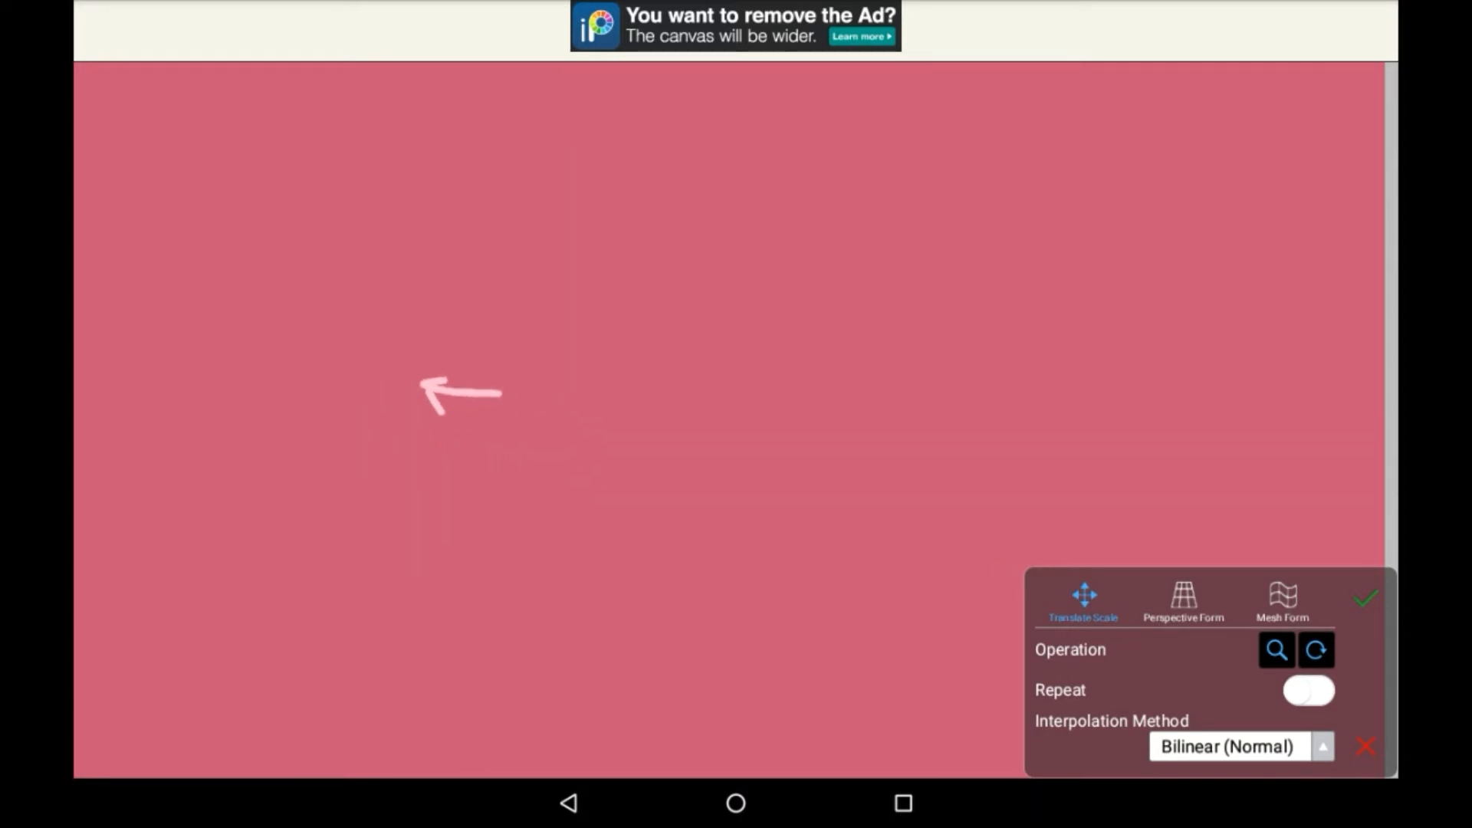
Step: Stretch the arrow with Perspective Form, warp it with Mesh Form, then discard the transform
{"action": "left_click", "coordinate": [1183, 601]}
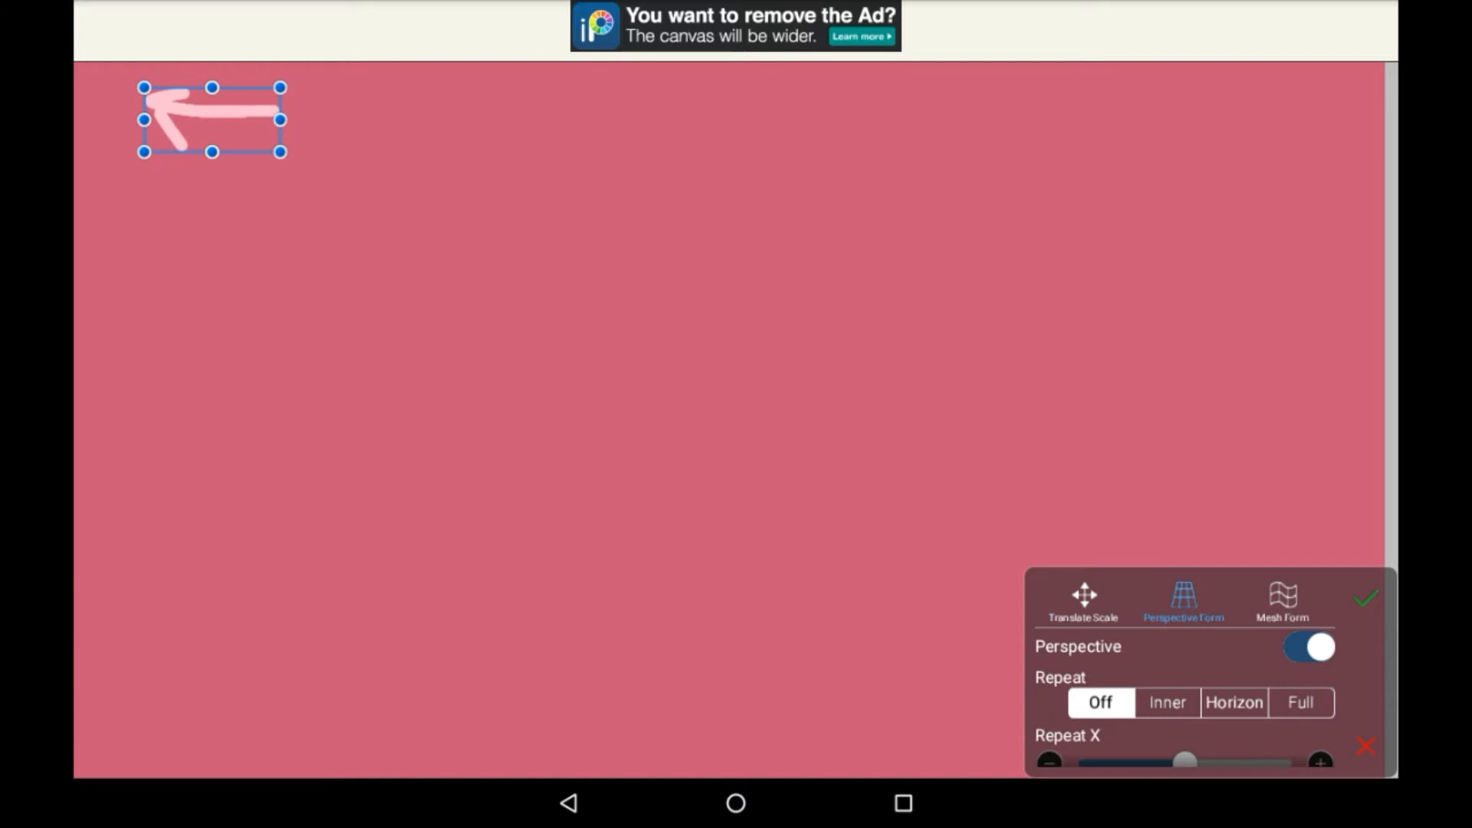
{"action": "left_click_drag", "start_coordinate": [281, 120], "coordinate": [384, 120]}
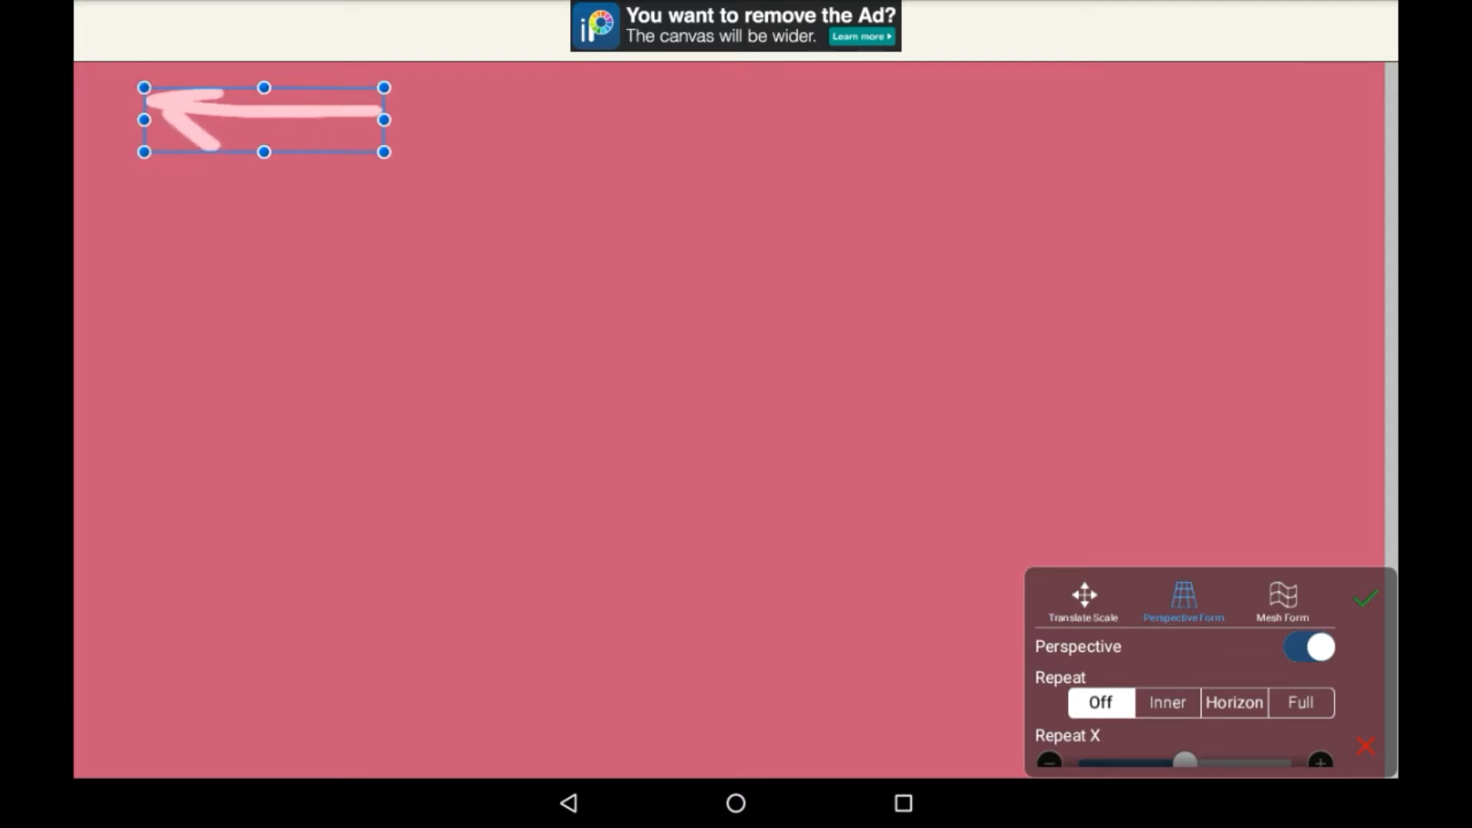
{"action": "left_click_drag", "start_coordinate": [264, 151], "coordinate": [264, 314]}
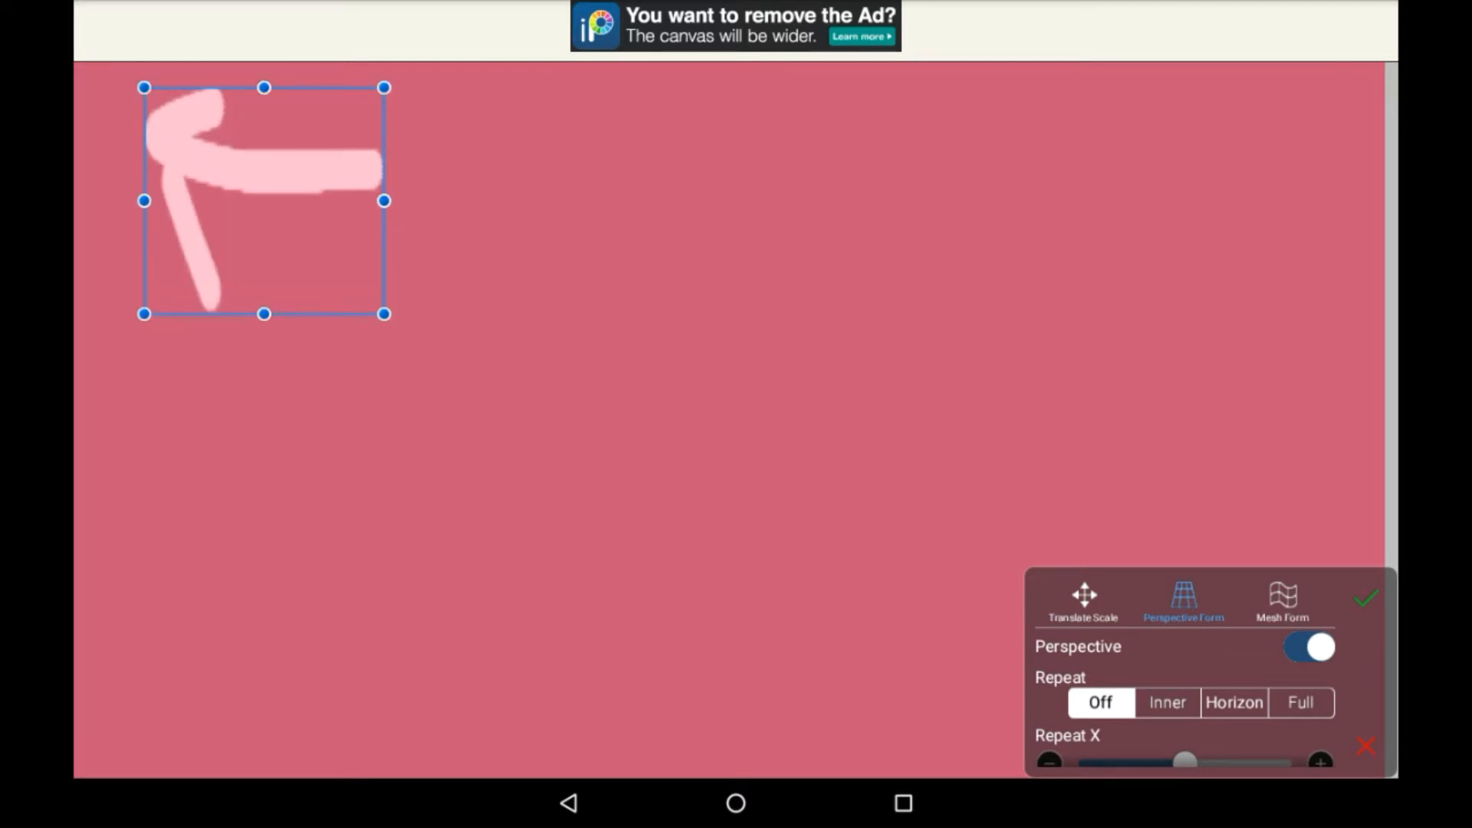
{"action": "left_click", "coordinate": [1283, 601]}
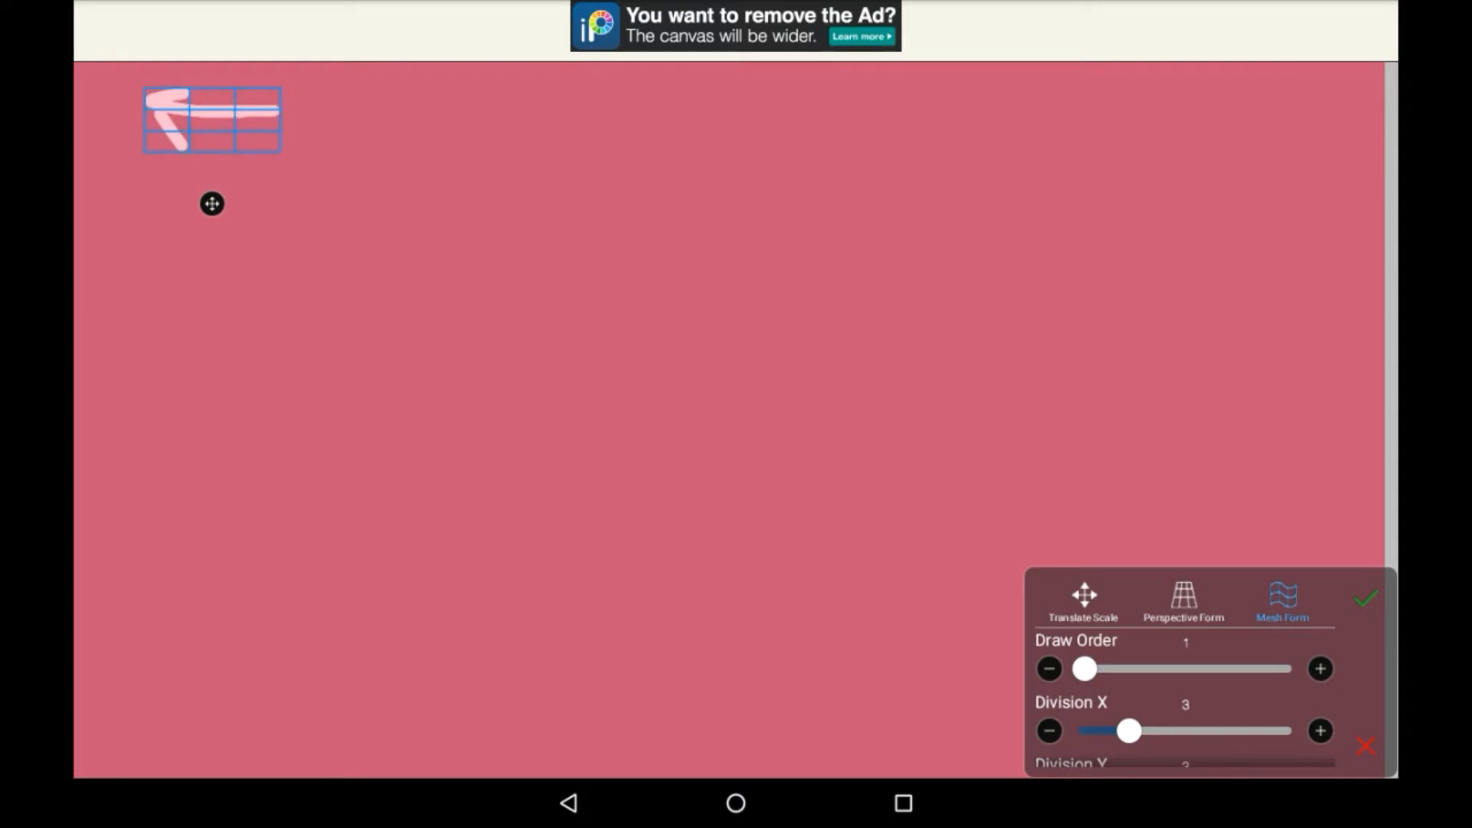
{"action": "left_click_drag", "start_coordinate": [213, 204], "coordinate": [213, 296]}
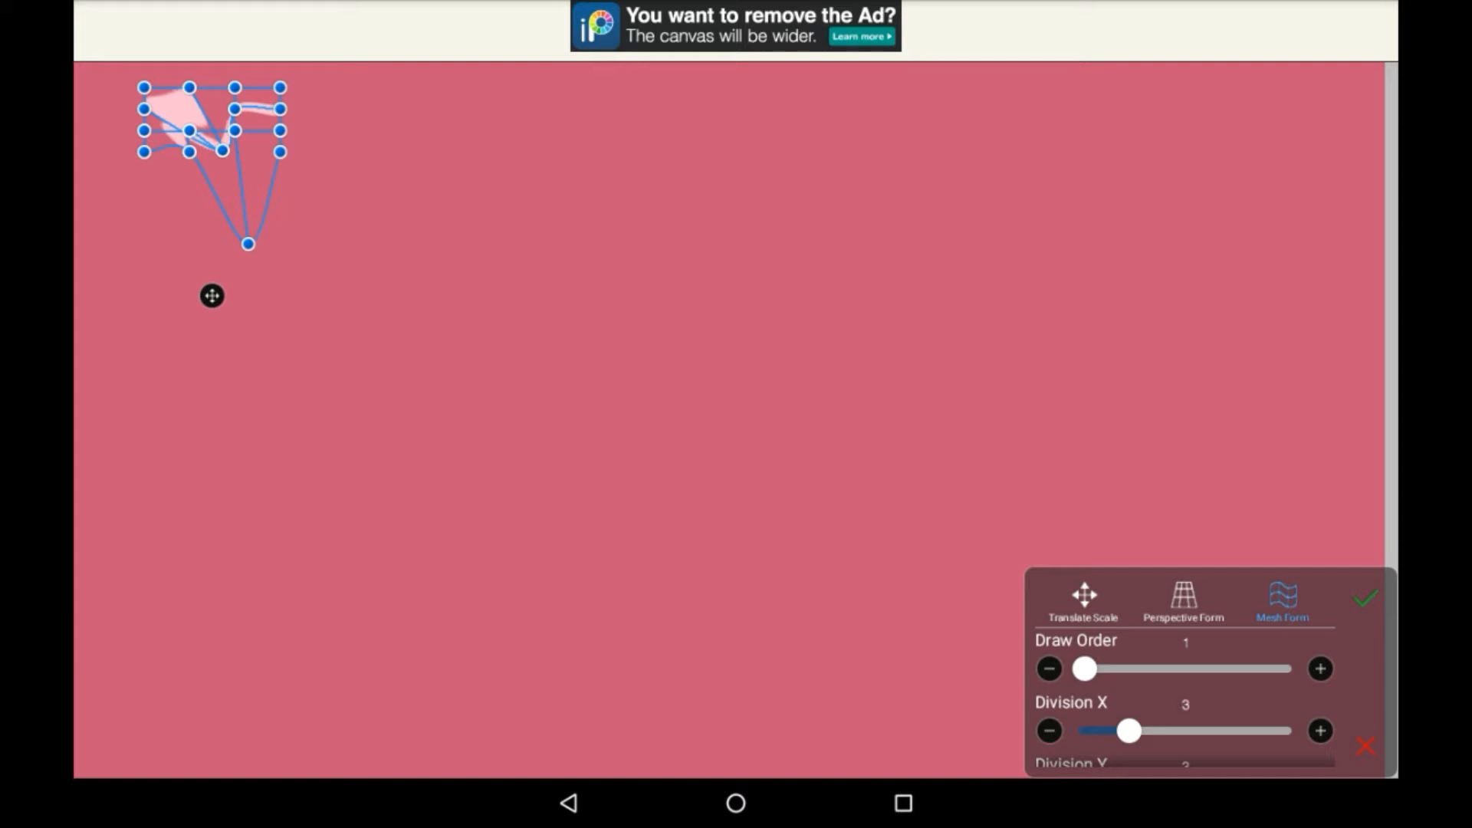
{"action": "left_click", "coordinate": [1082, 602]}
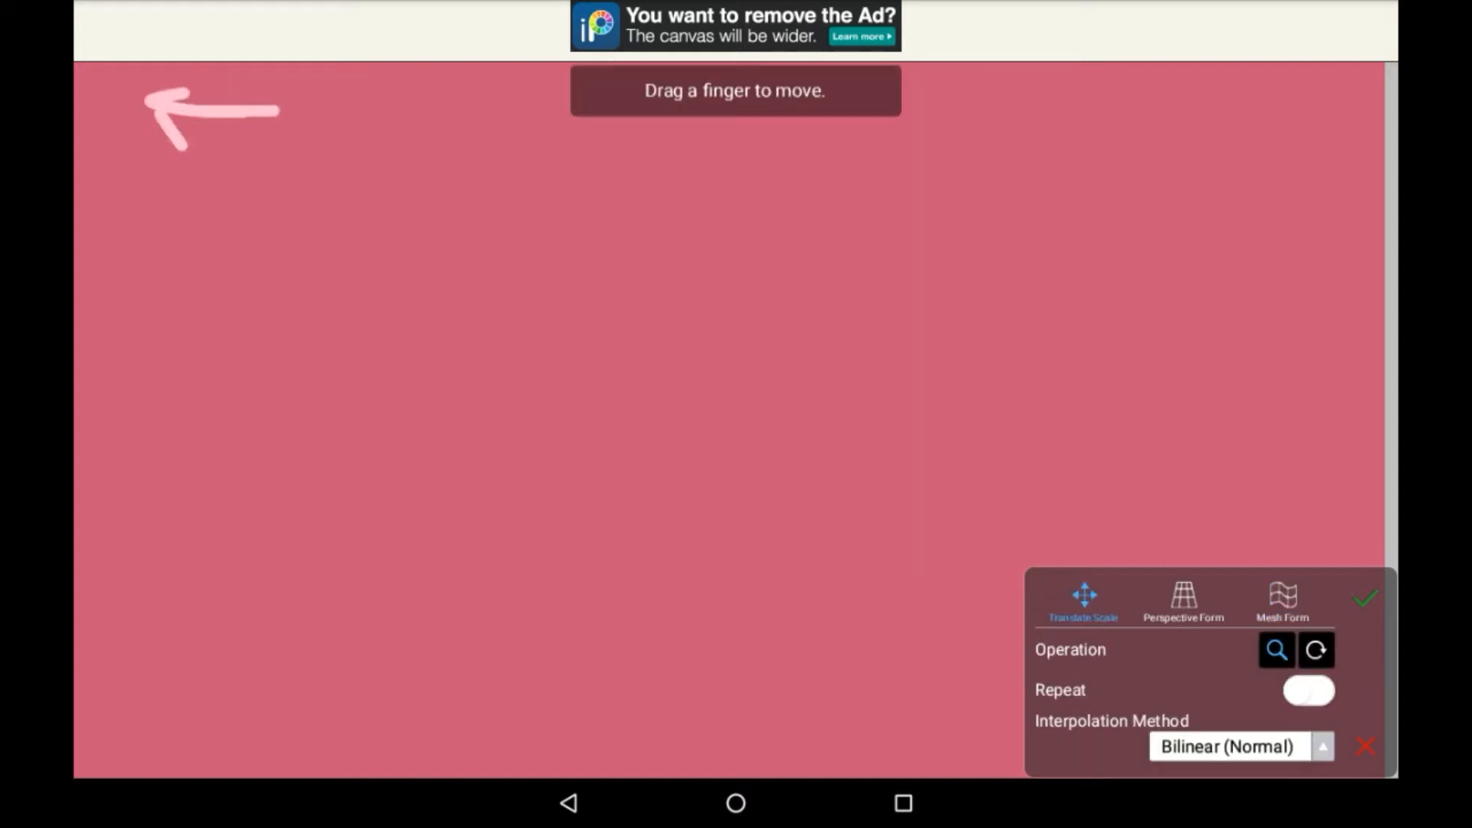
{"action": "left_click", "coordinate": [1364, 597]}
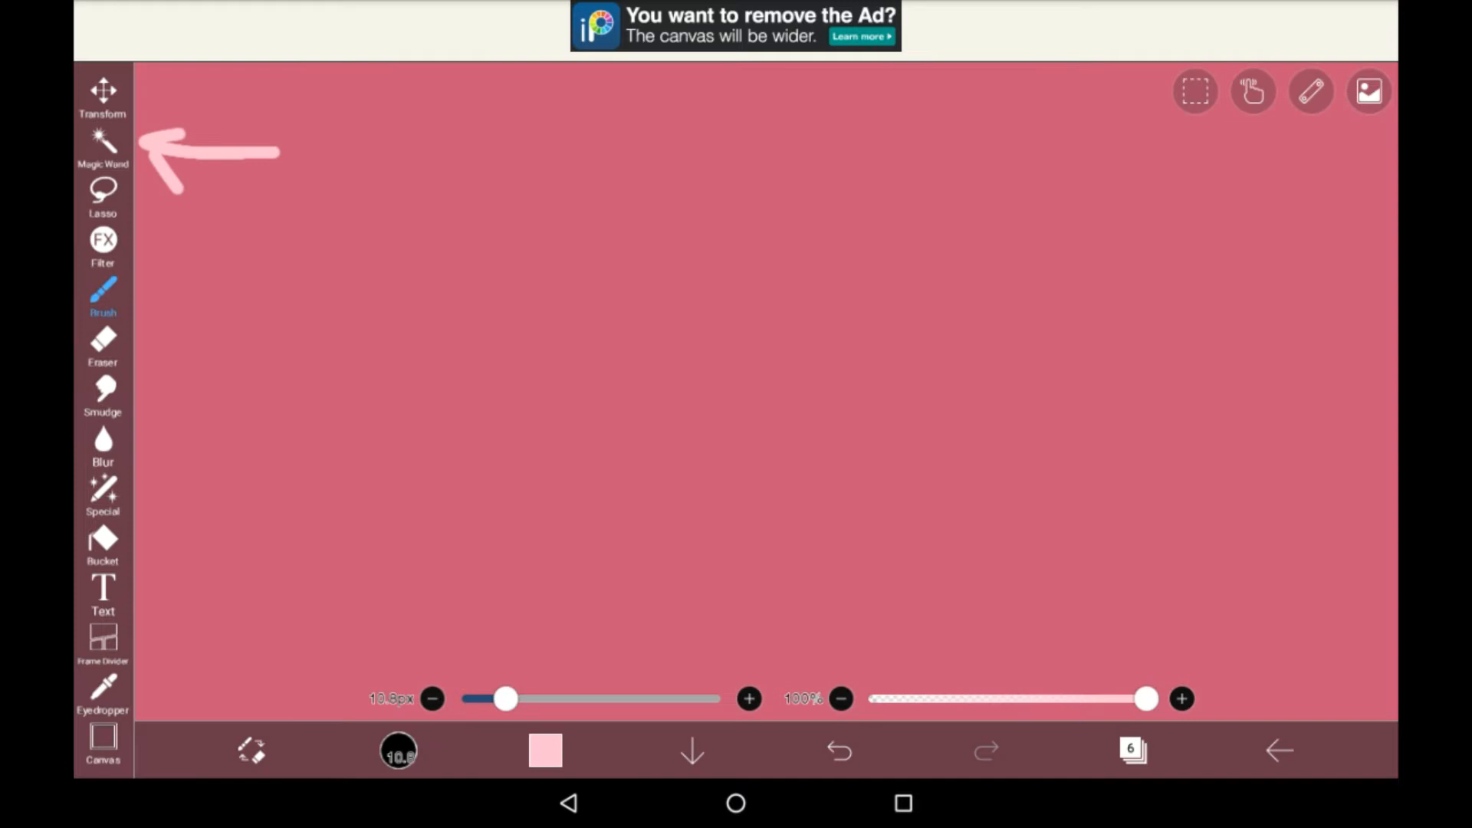
Step: Select the arrow with Magic Wand, brush inside the selection, then undo it
{"action": "left_click", "coordinate": [102, 150]}
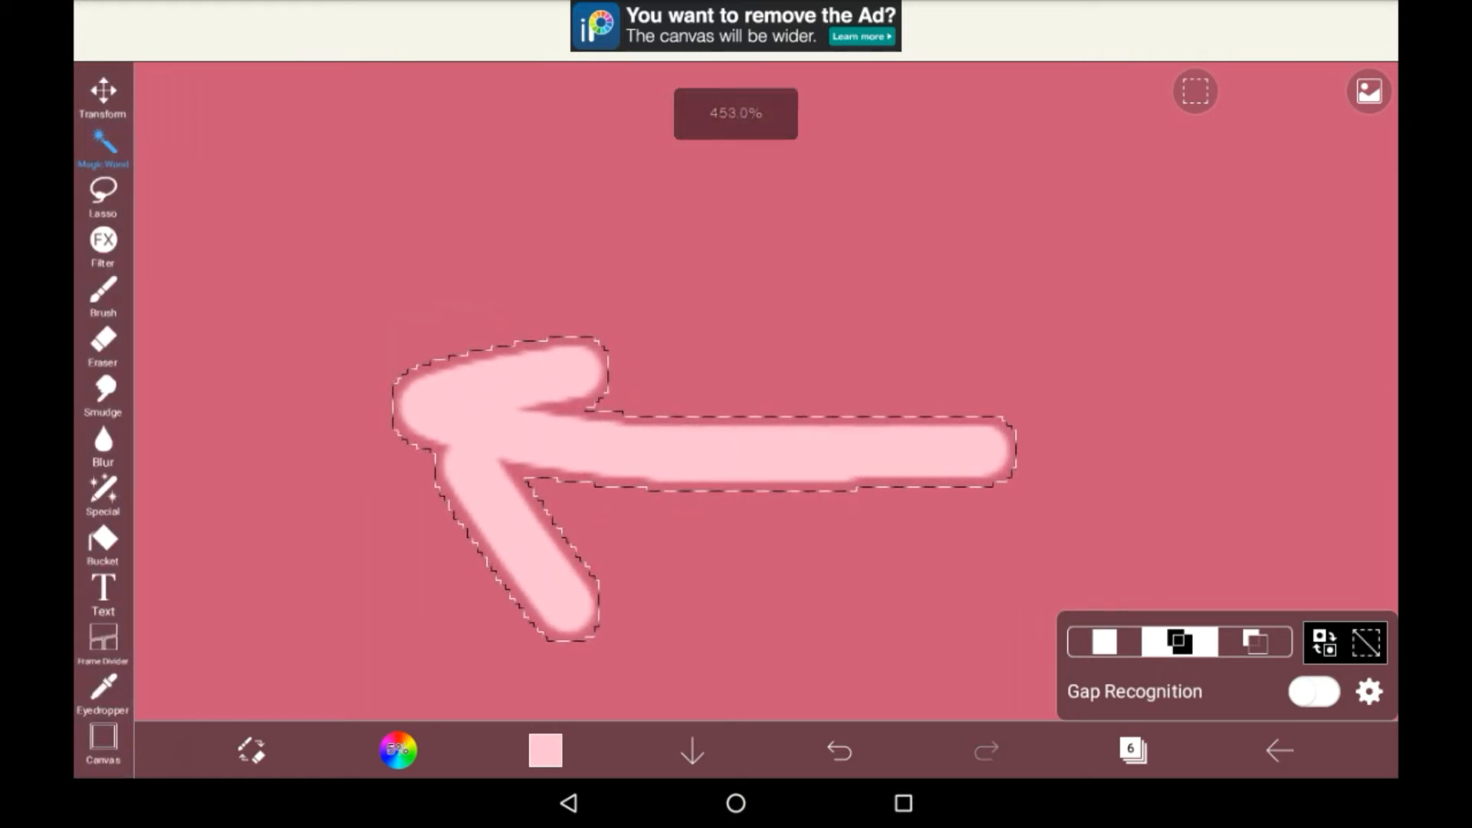
{"action": "left_click", "coordinate": [102, 296]}
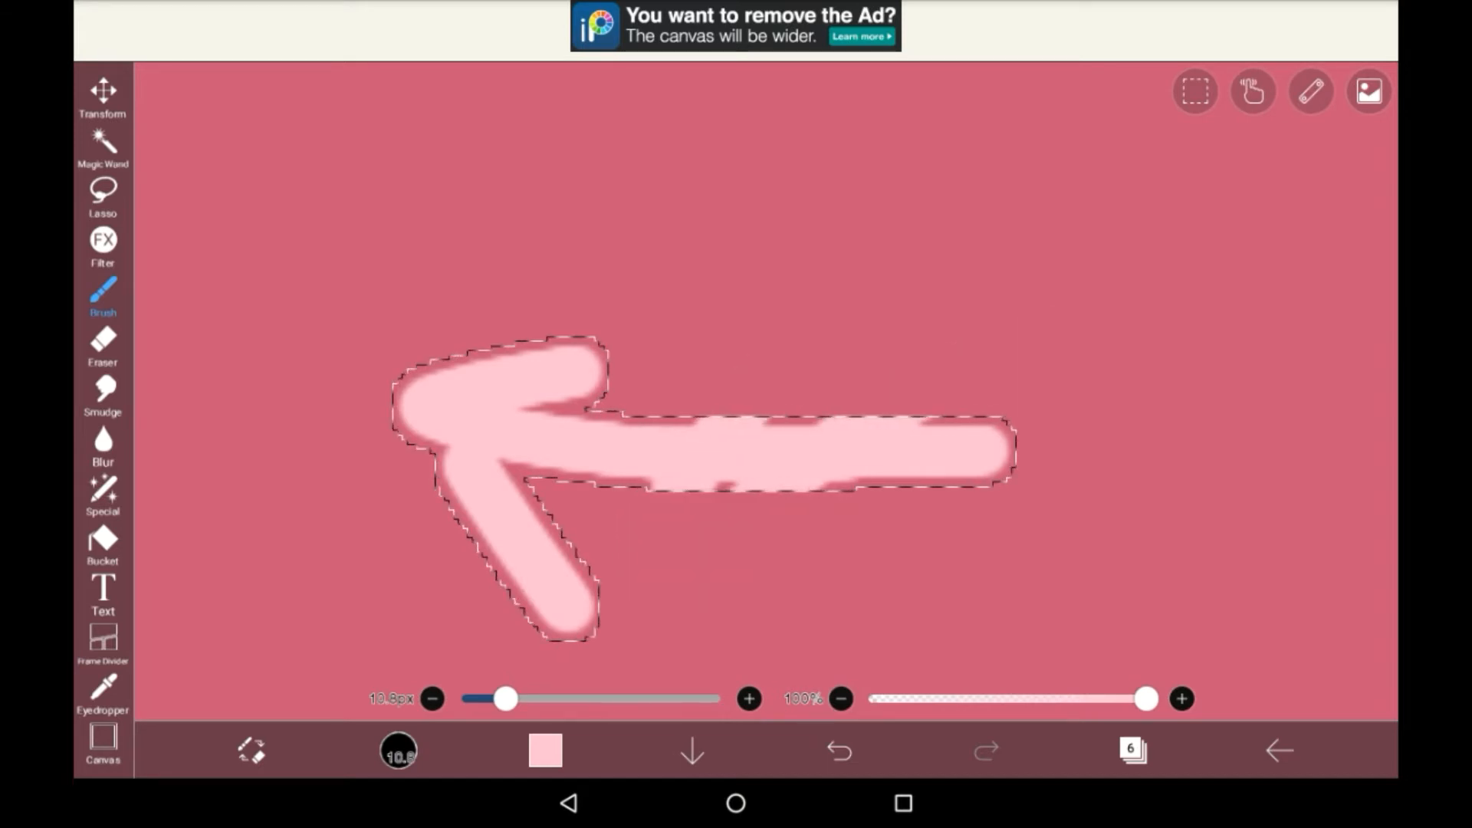
{"action": "left_click", "coordinate": [838, 750]}
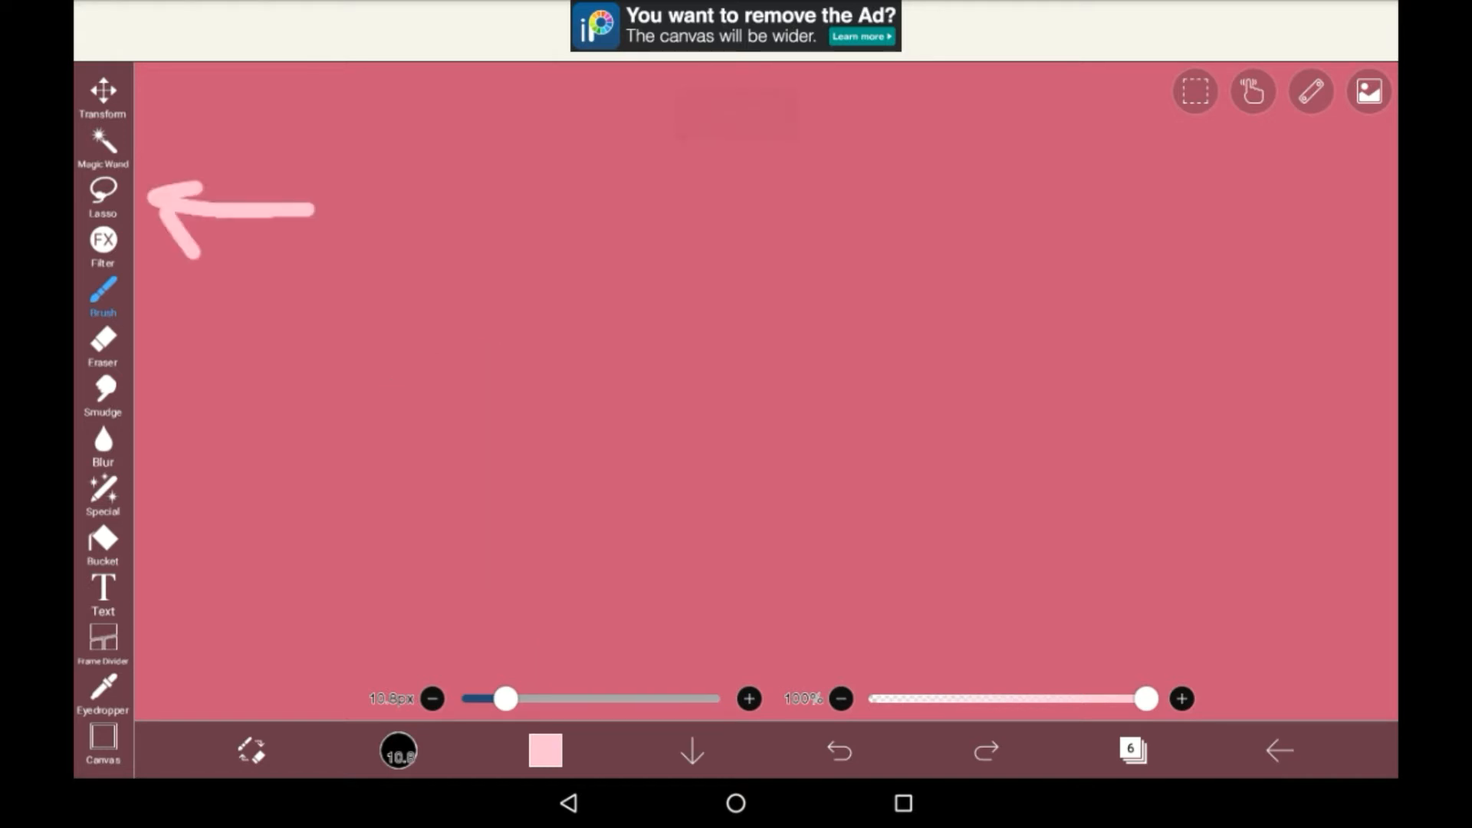
Step: Outline a freehand region with the Lasso and bring up the filter gallery
{"action": "left_click", "coordinate": [102, 192]}
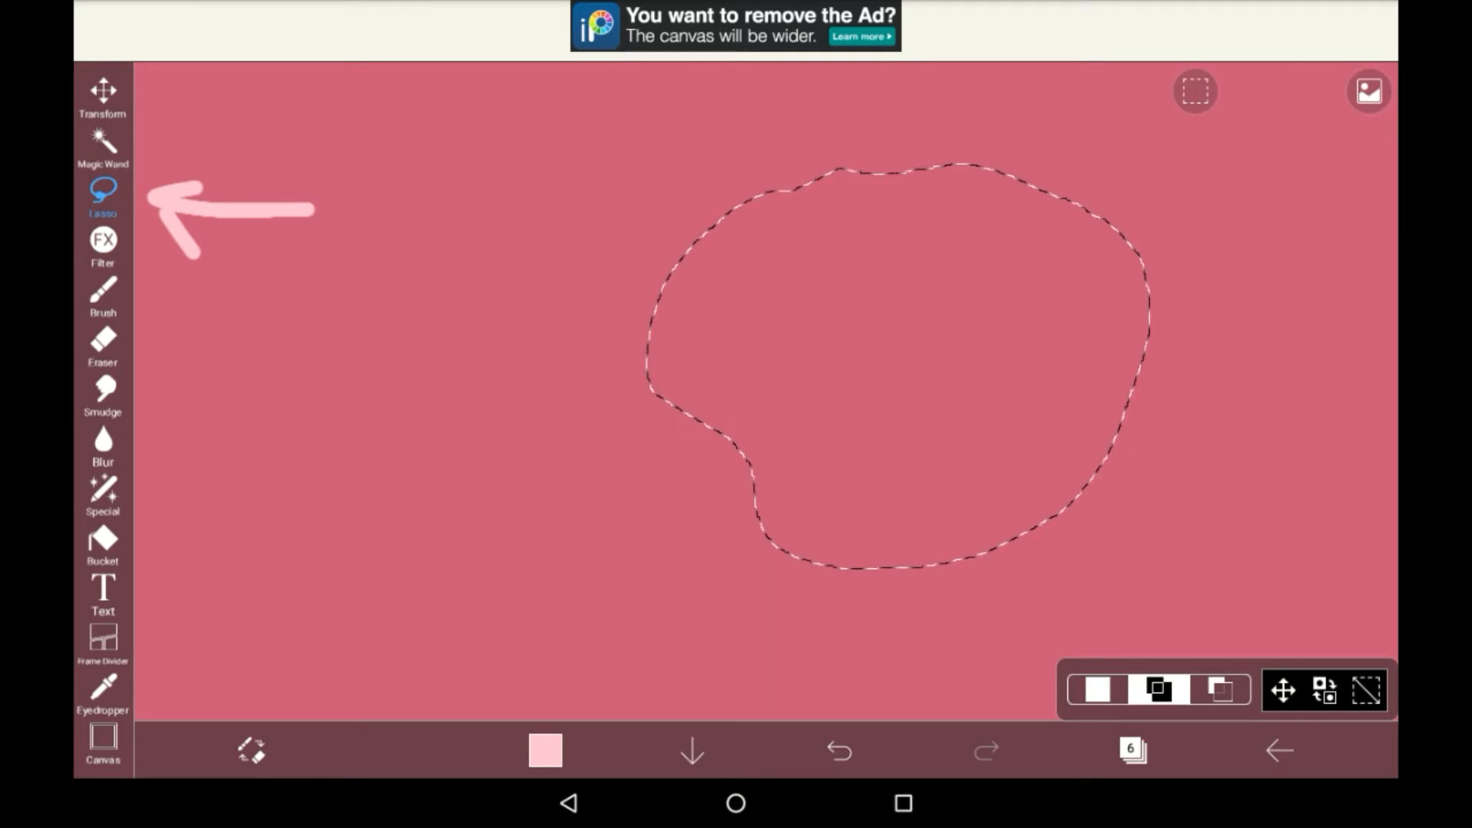
{"action": "left_click", "coordinate": [102, 292]}
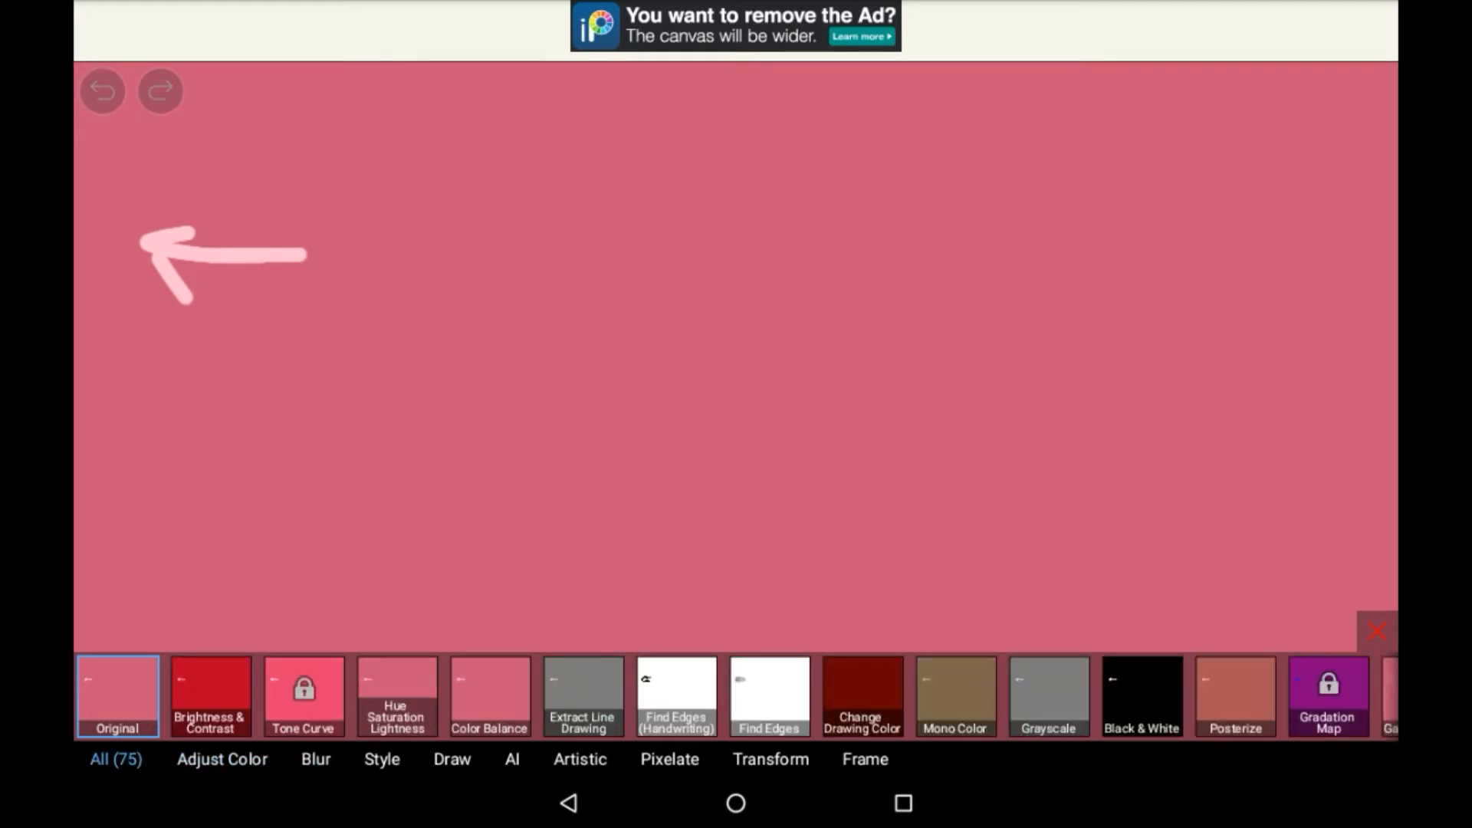
Step: Browse the colour adjustment, blur, style, drawing, AI, artistic, transform and frame filter categories
{"action": "left_click", "coordinate": [222, 760]}
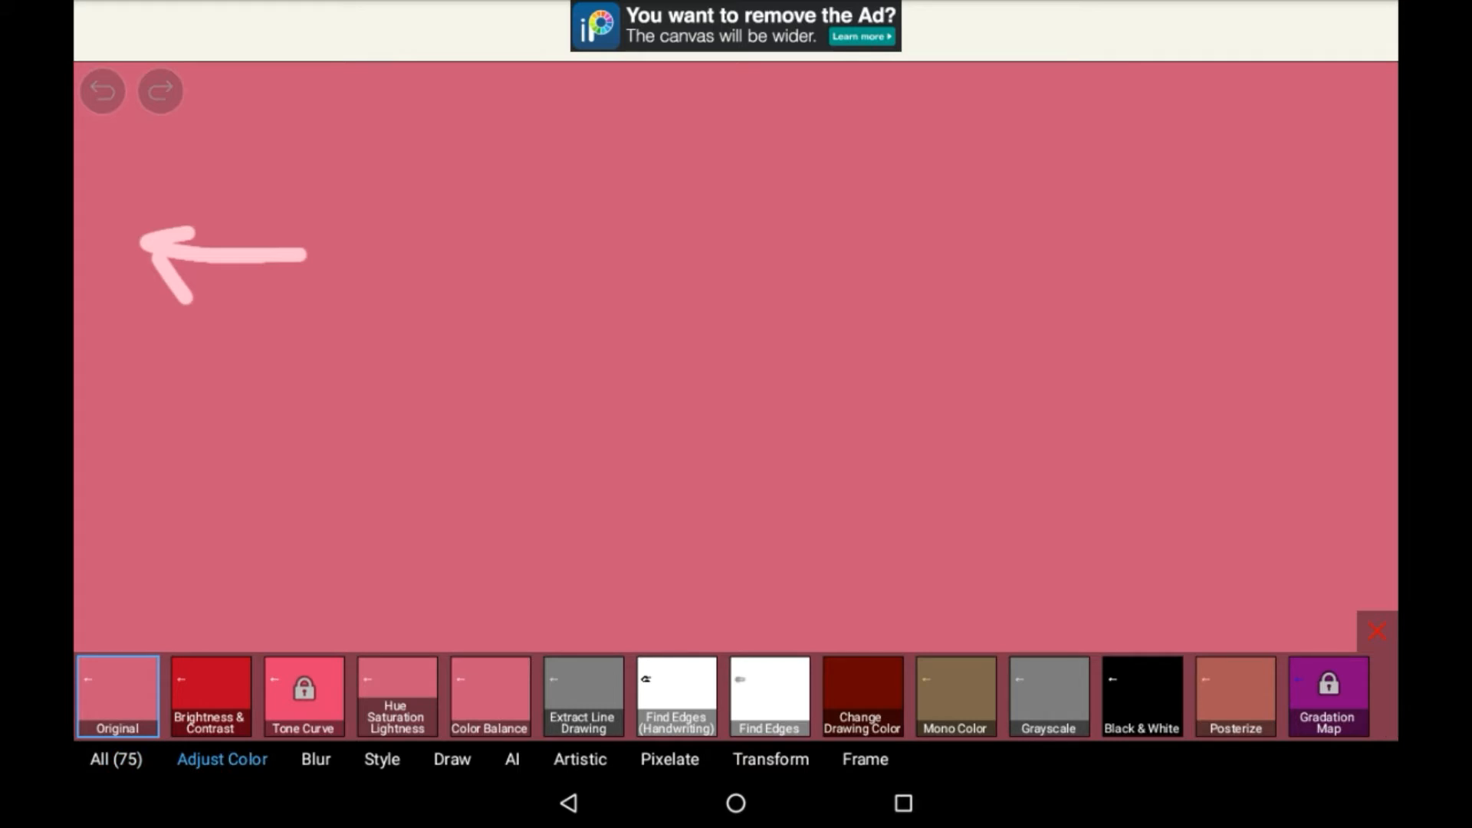
{"action": "left_click", "coordinate": [316, 759]}
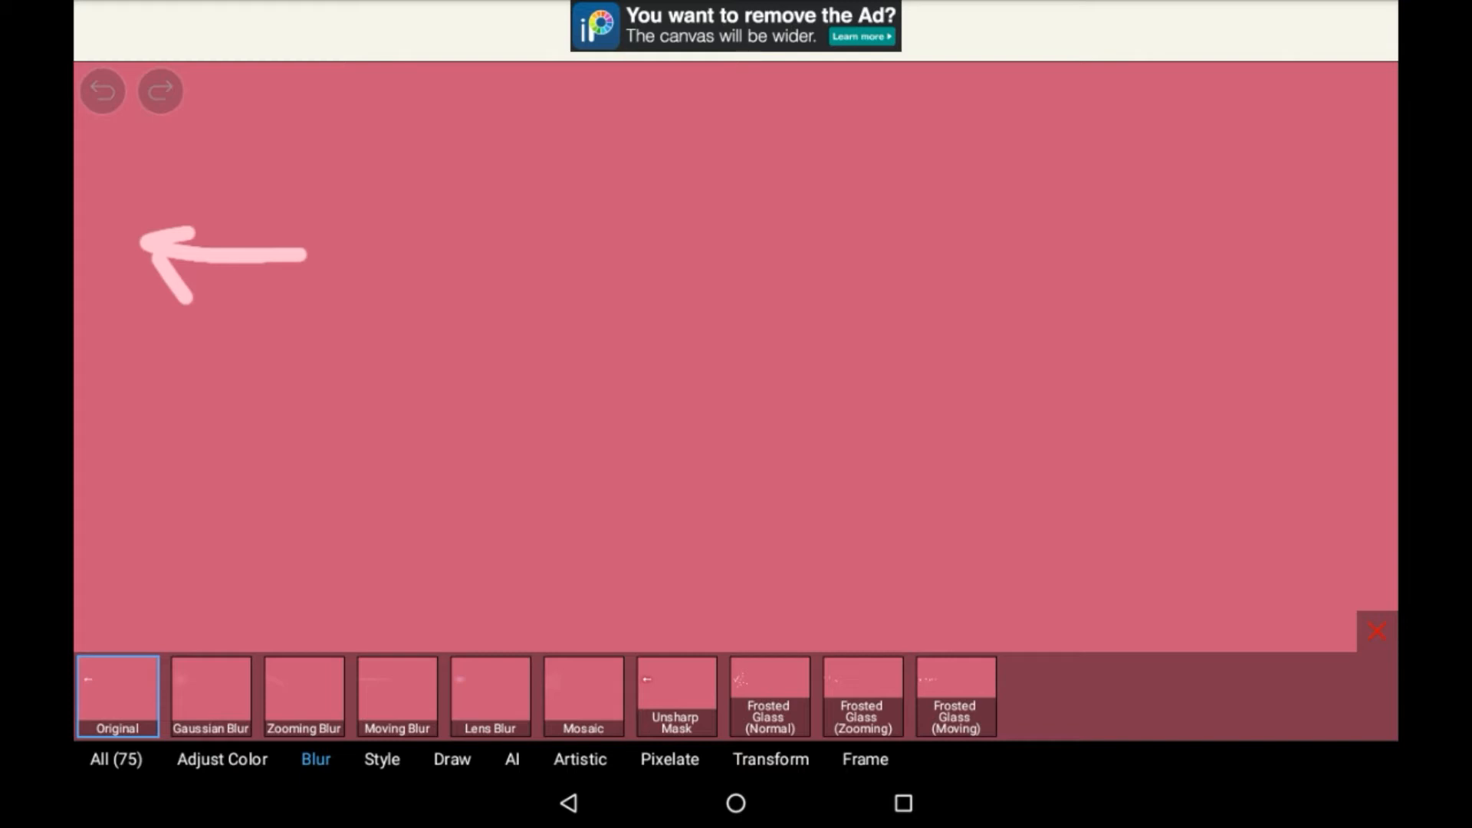
{"action": "left_click", "coordinate": [381, 760]}
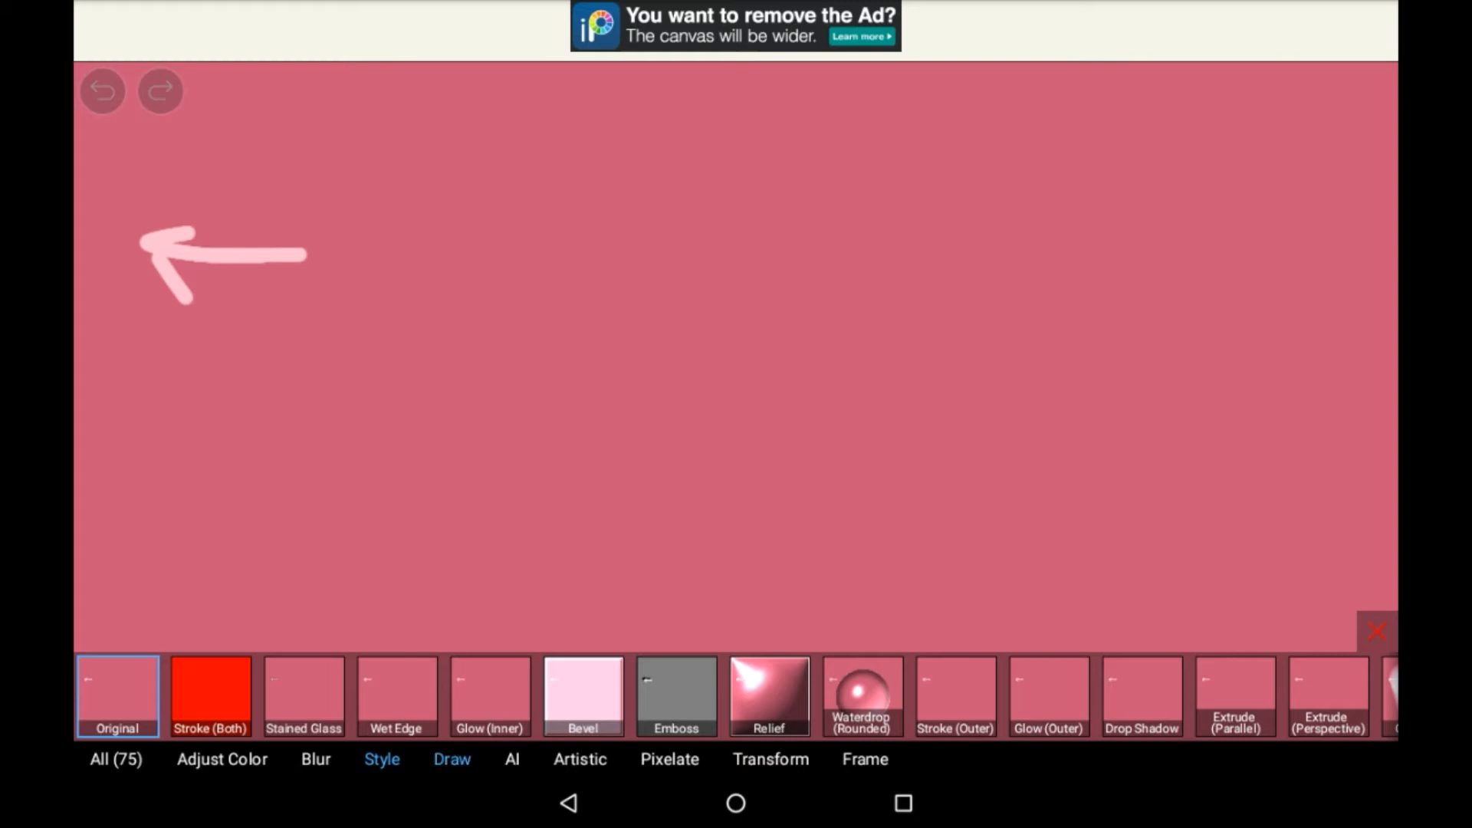
{"action": "left_click", "coordinate": [451, 759]}
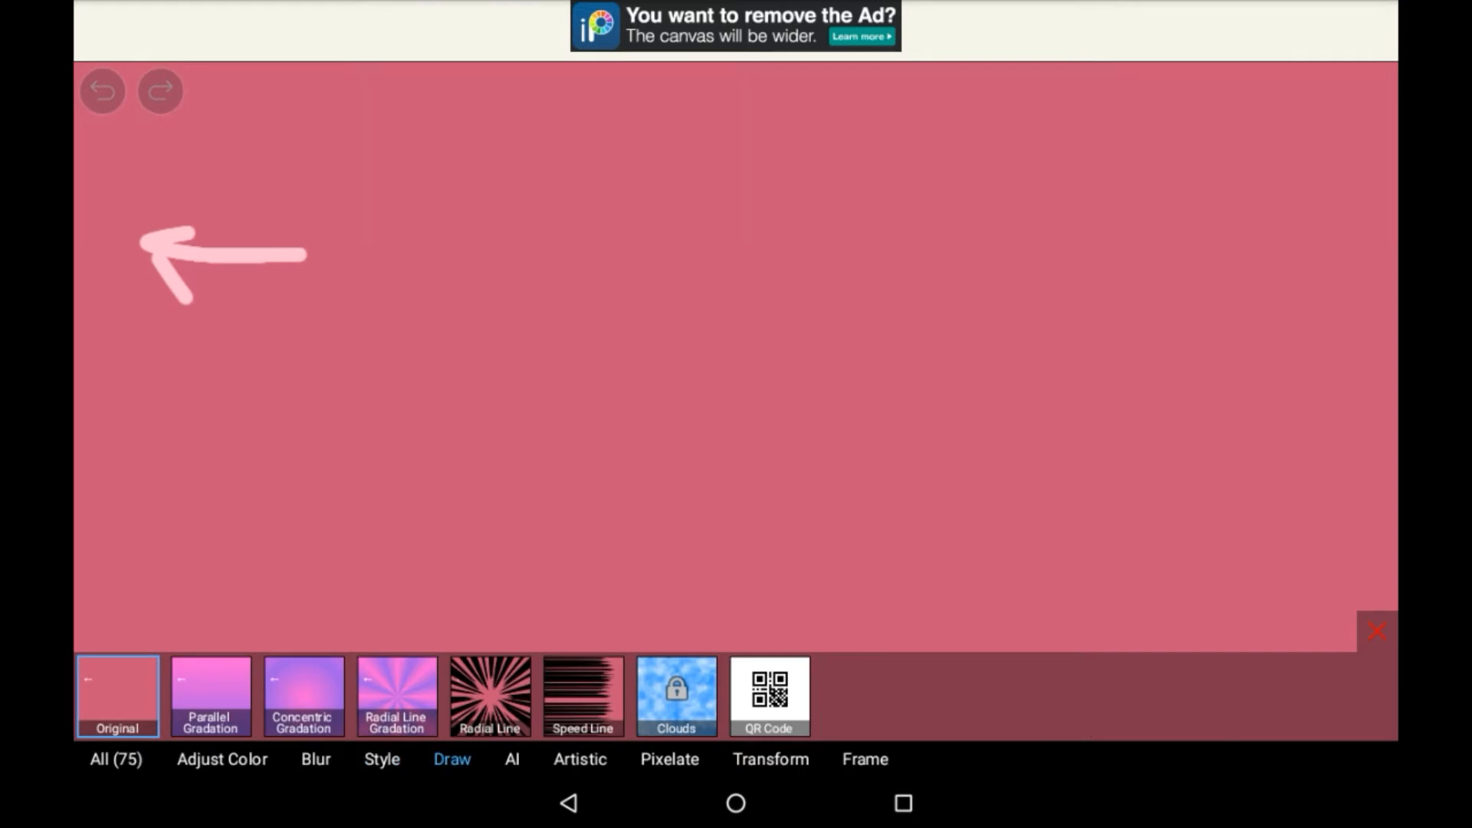
{"action": "left_click", "coordinate": [511, 760]}
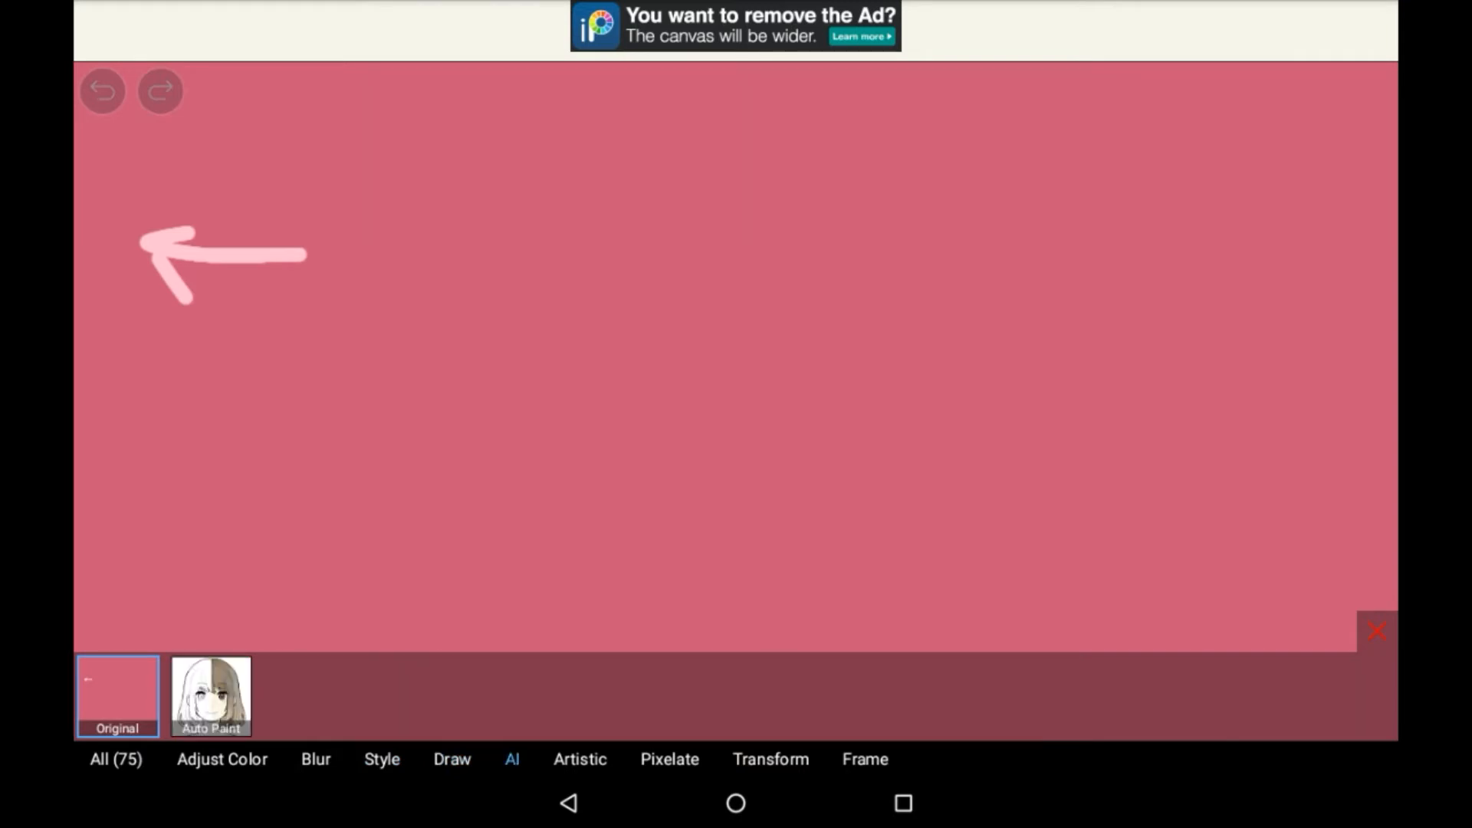
{"action": "left_click", "coordinate": [579, 758]}
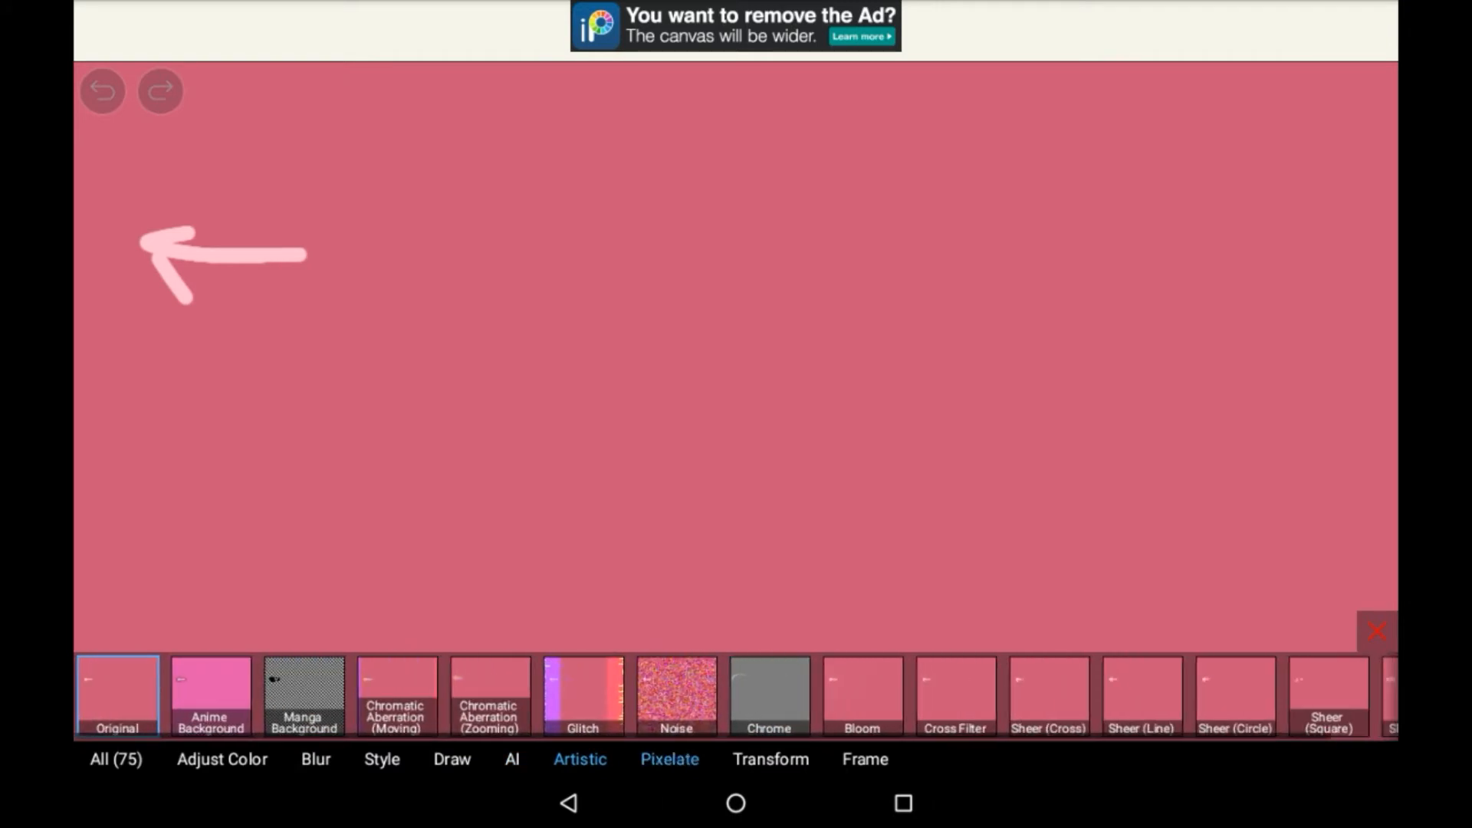
{"action": "left_click", "coordinate": [770, 758]}
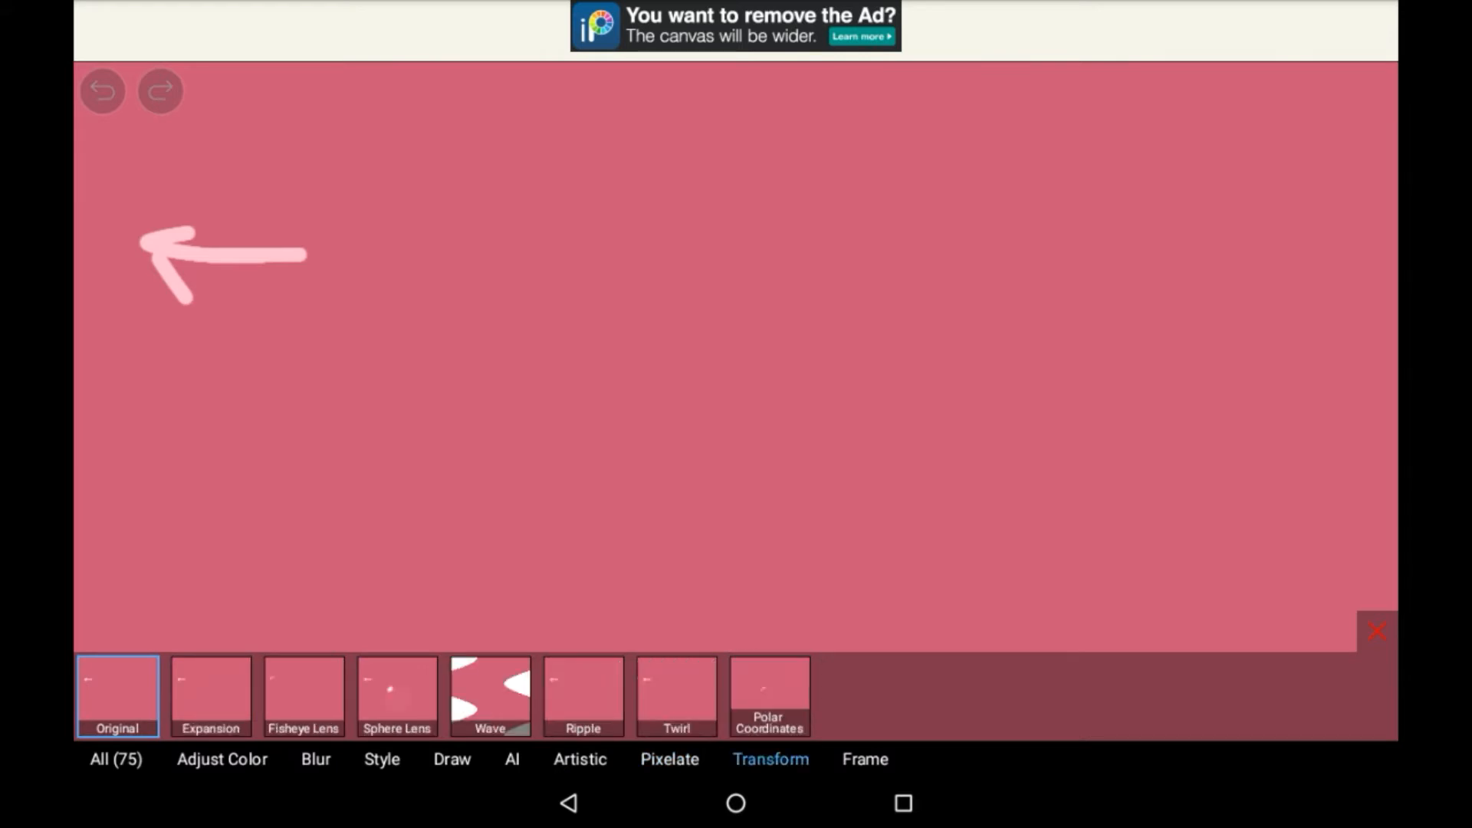
{"action": "left_click", "coordinate": [864, 758]}
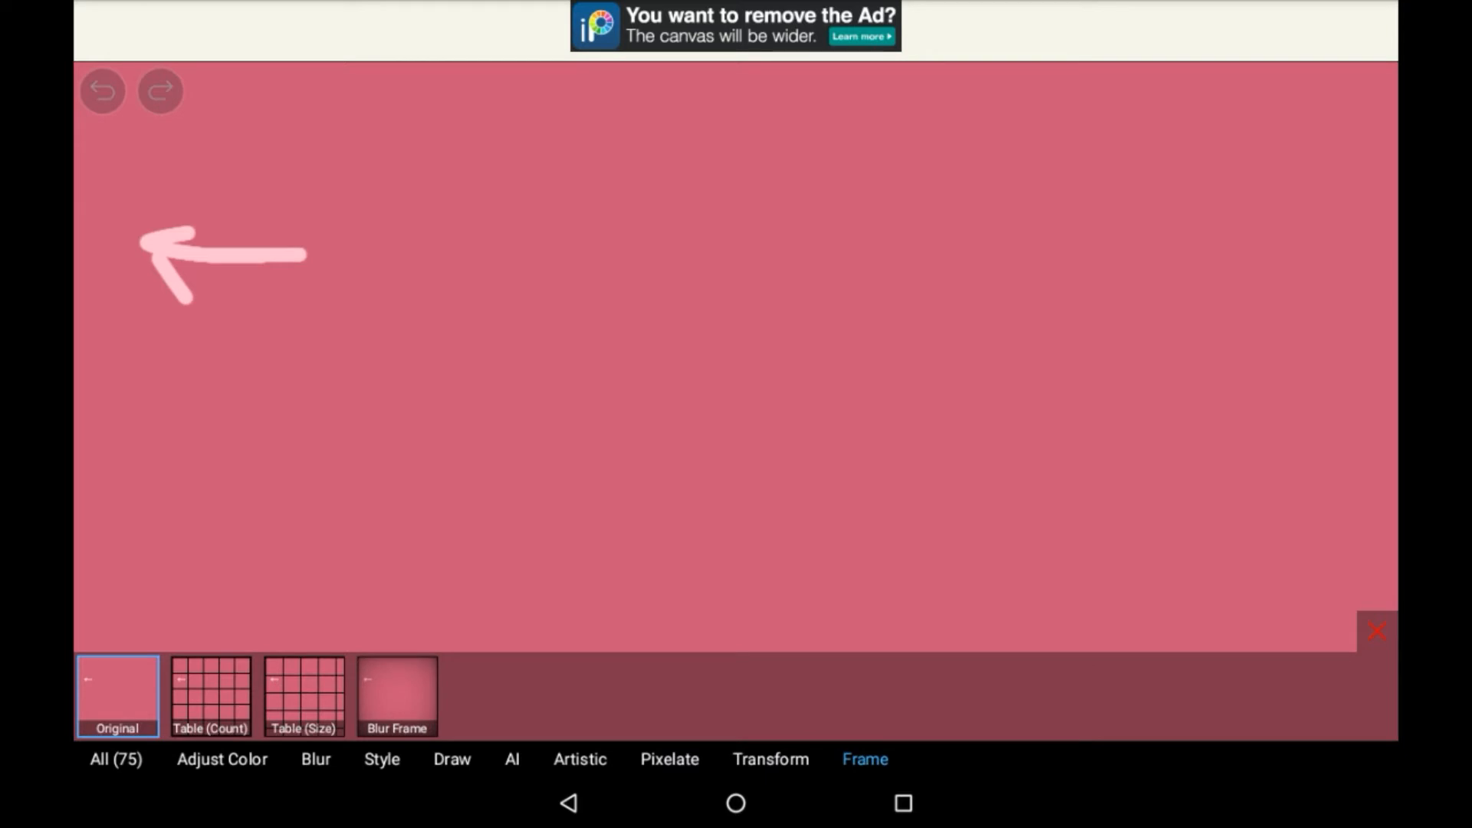
Step: Preview a blur filter, discard it, and return to the brush list
{"action": "left_click", "coordinate": [116, 758]}
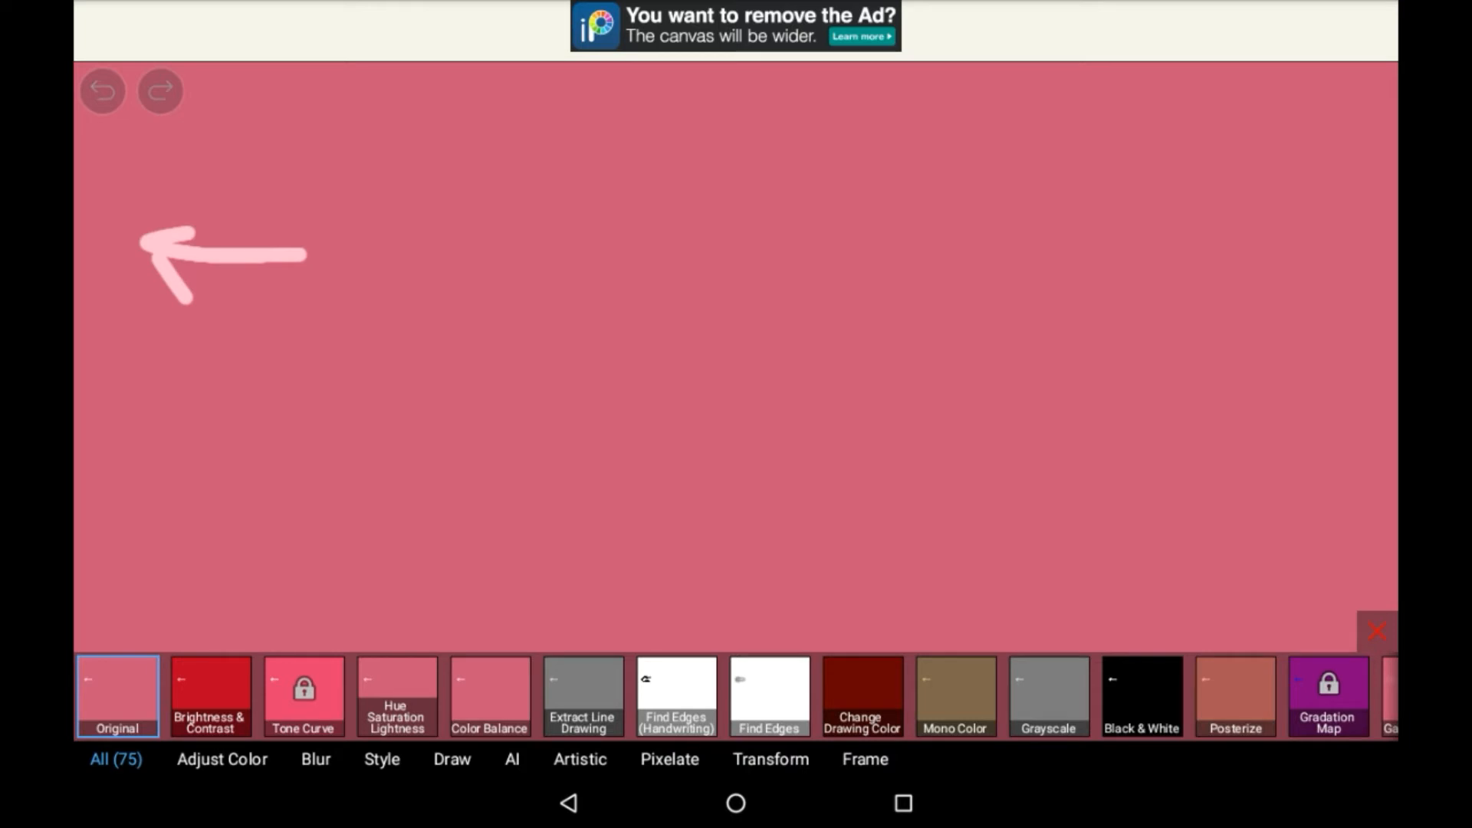
{"action": "left_click", "coordinate": [315, 758]}
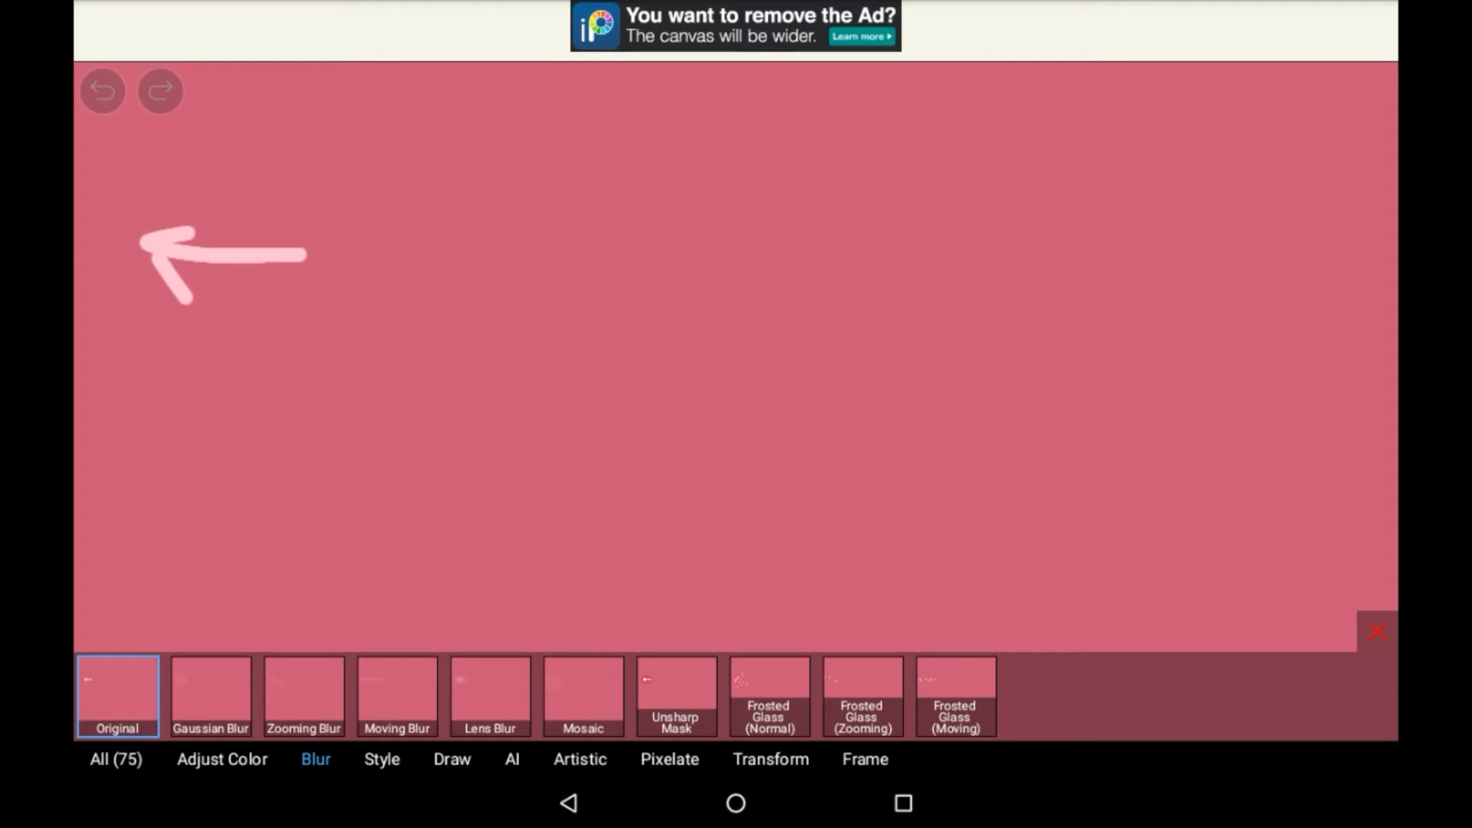
{"action": "left_click", "coordinate": [211, 694]}
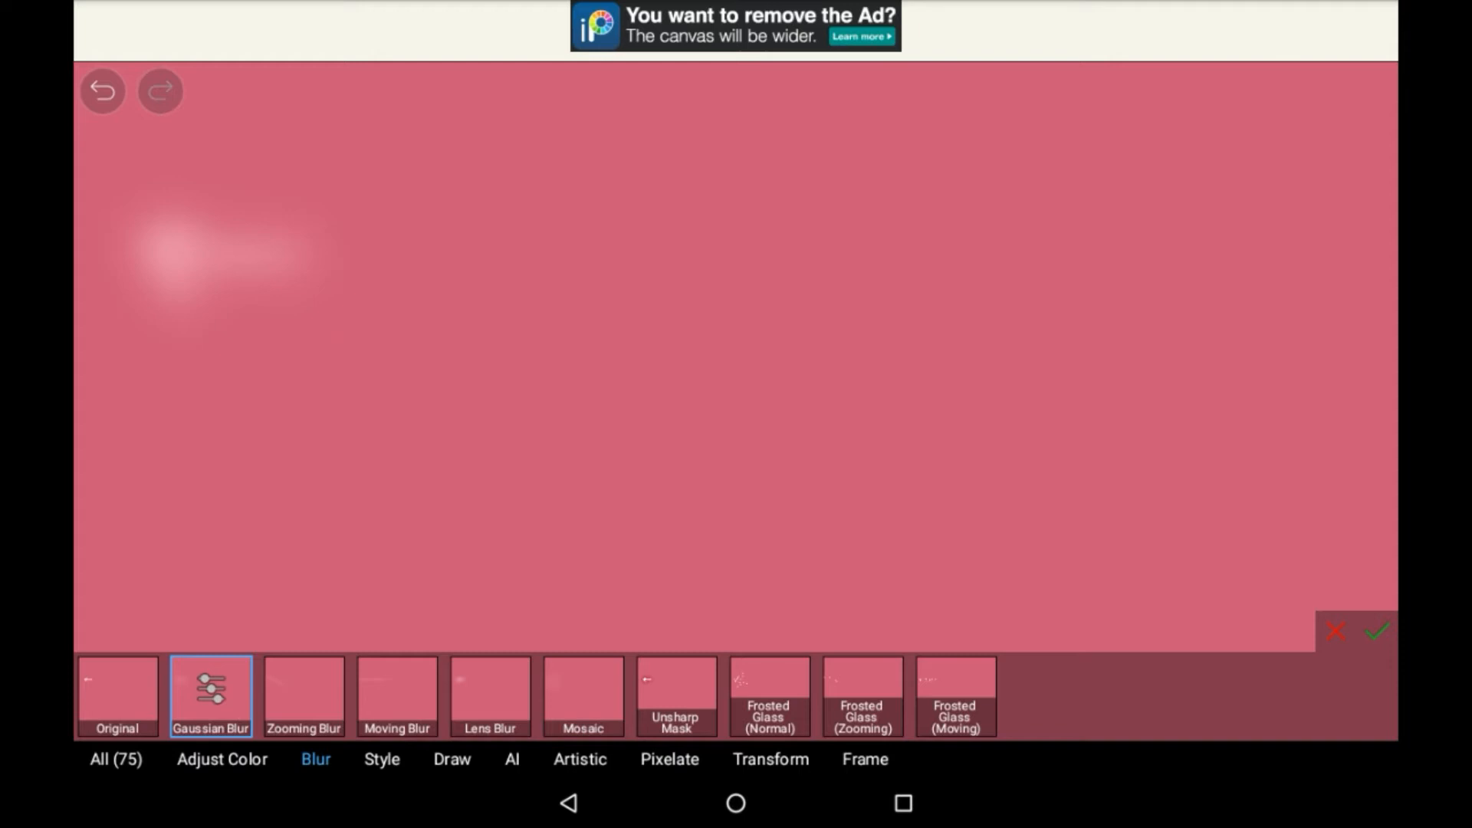
{"action": "left_click", "coordinate": [1338, 631]}
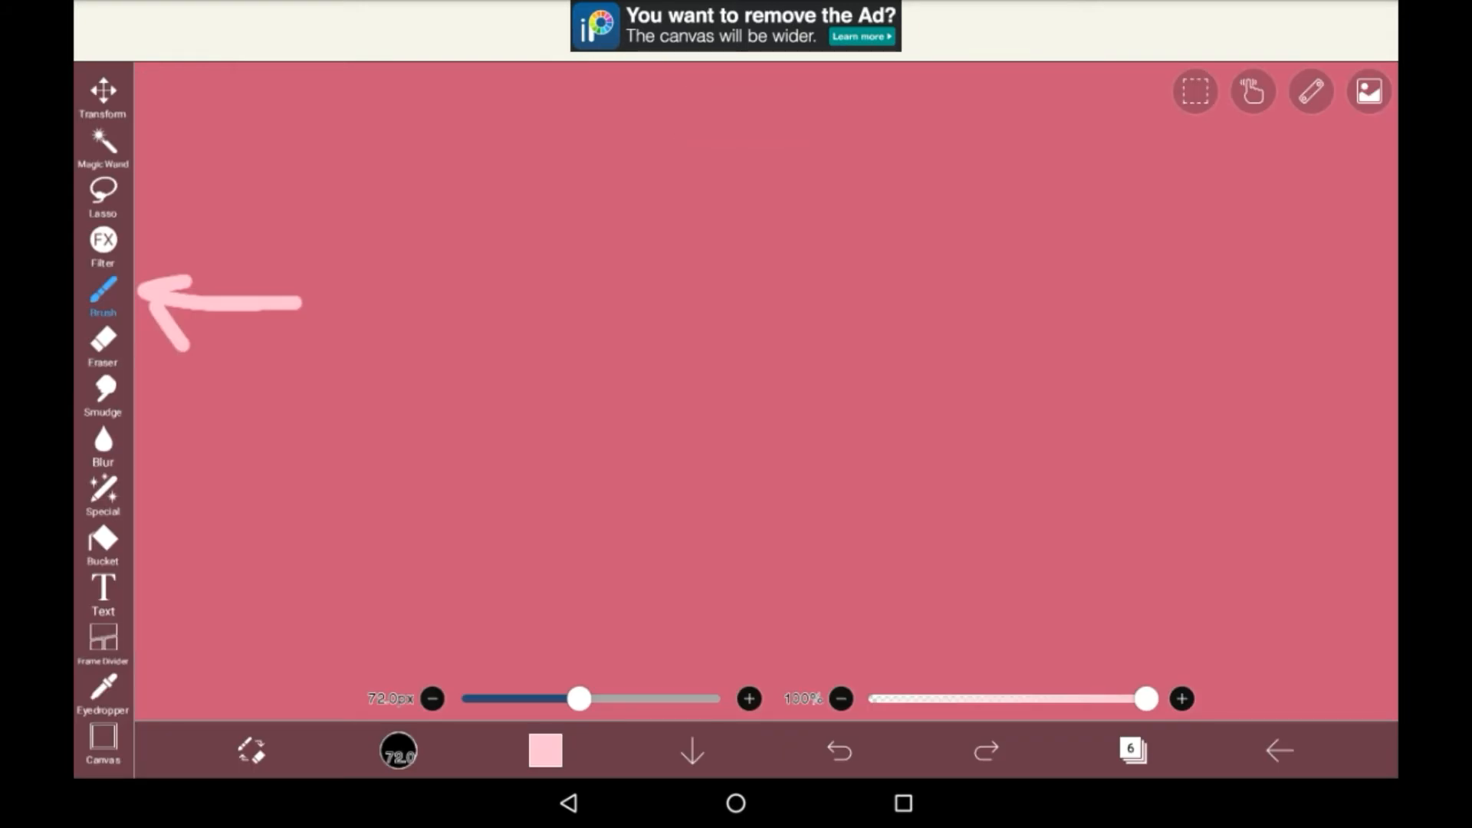
{"action": "left_click", "coordinate": [102, 294]}
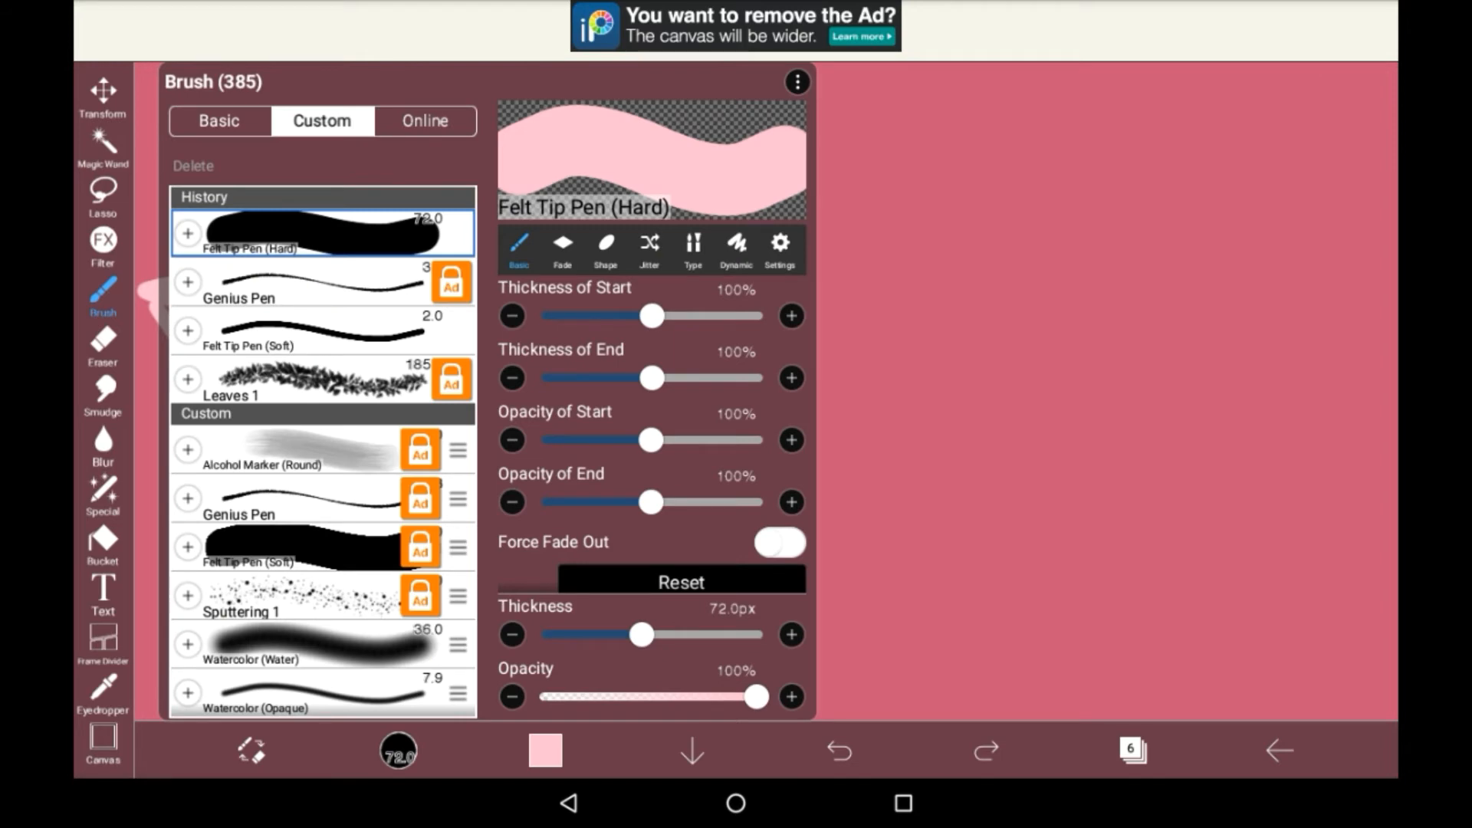
Step: Thin the Felt Tip Pen (Hard) brush from 72 px to 13.8 px
{"action": "scroll", "scroll_direction": "down", "scroll_amount": 3}
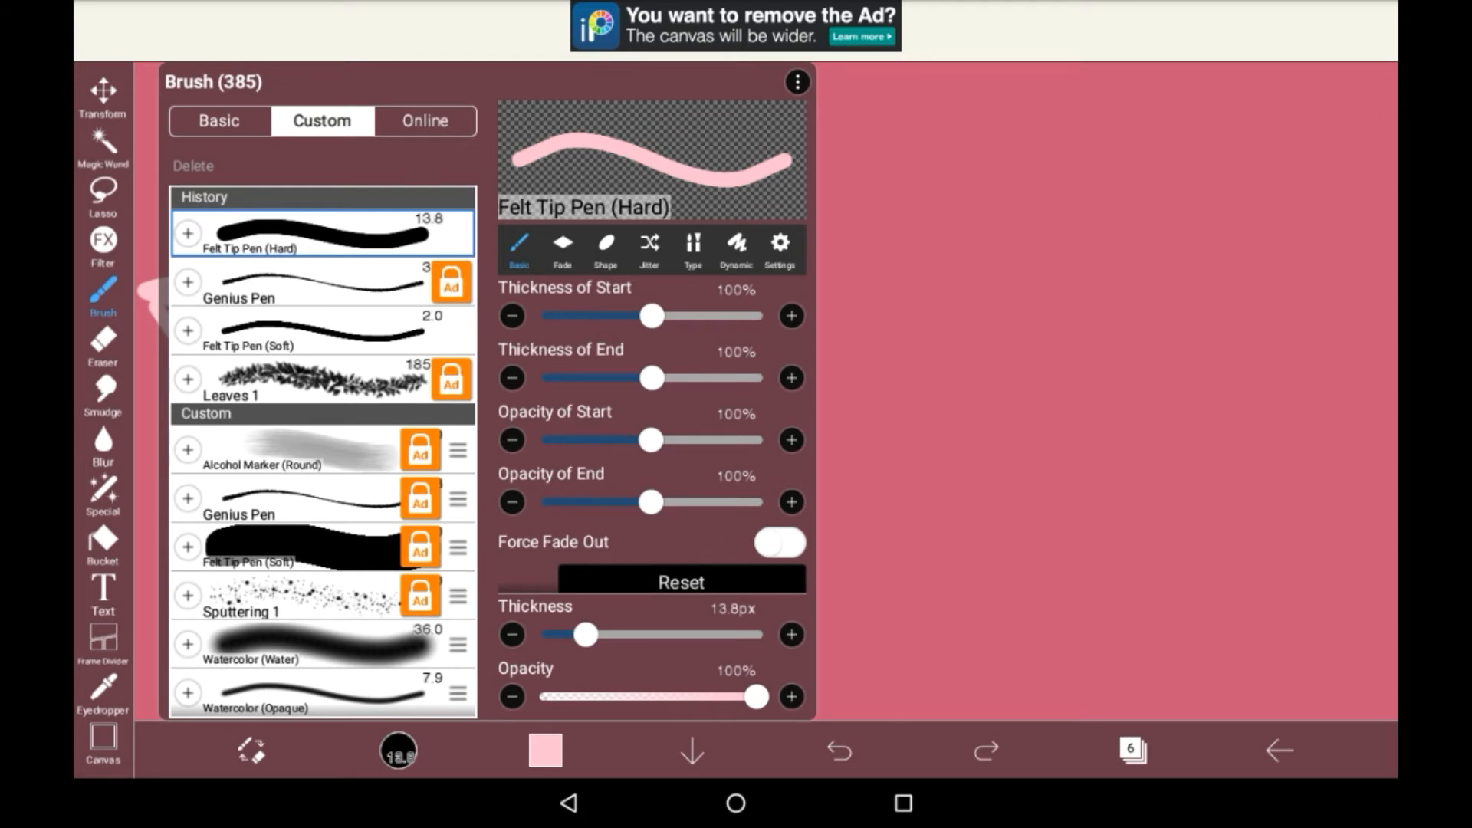
{"action": "left_click", "coordinate": [102, 346]}
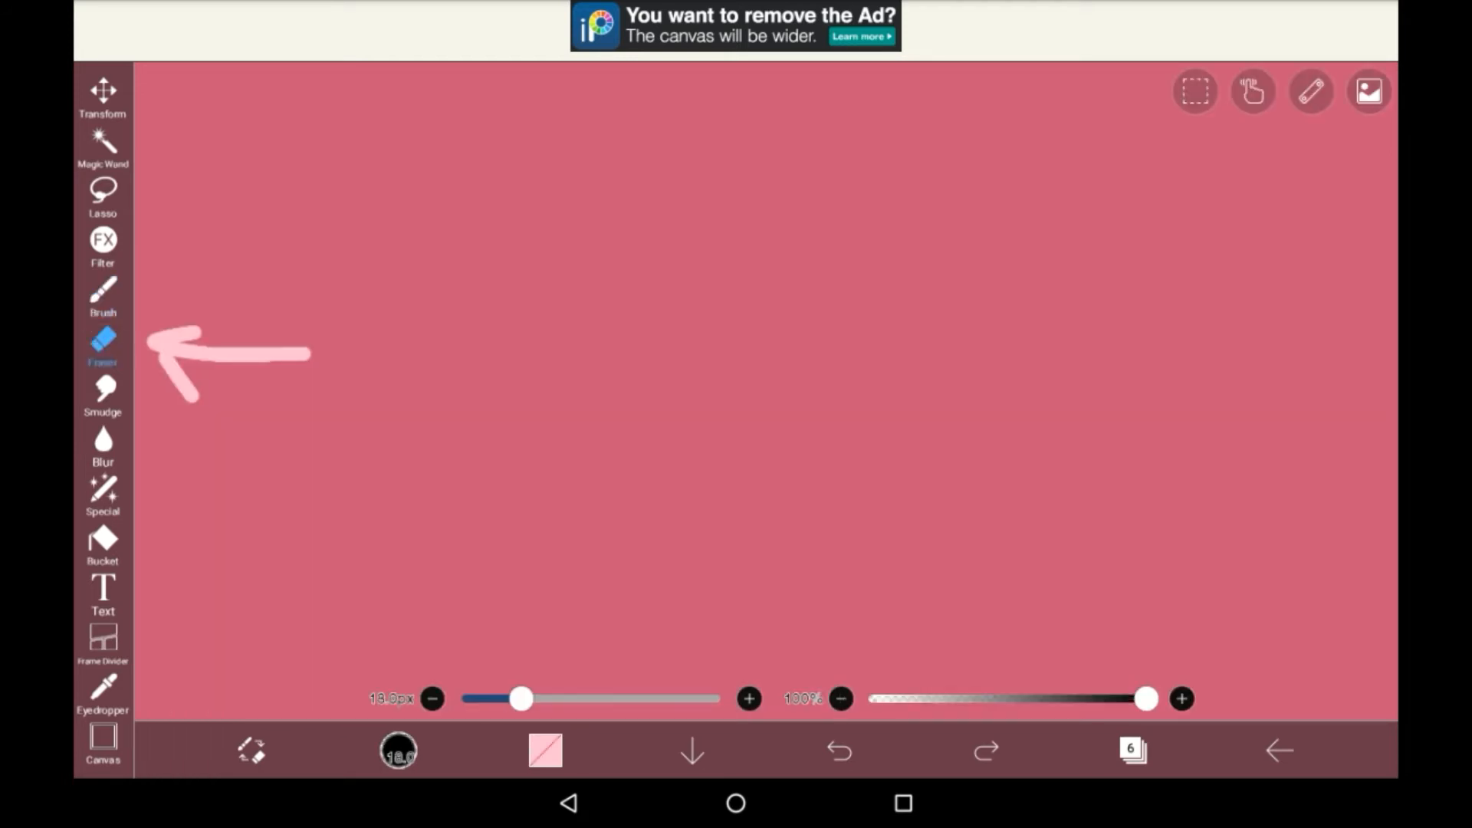
Step: Smear the pink arrow with a 48px, 68% opacity Smudge tool
{"action": "left_click", "coordinate": [102, 342]}
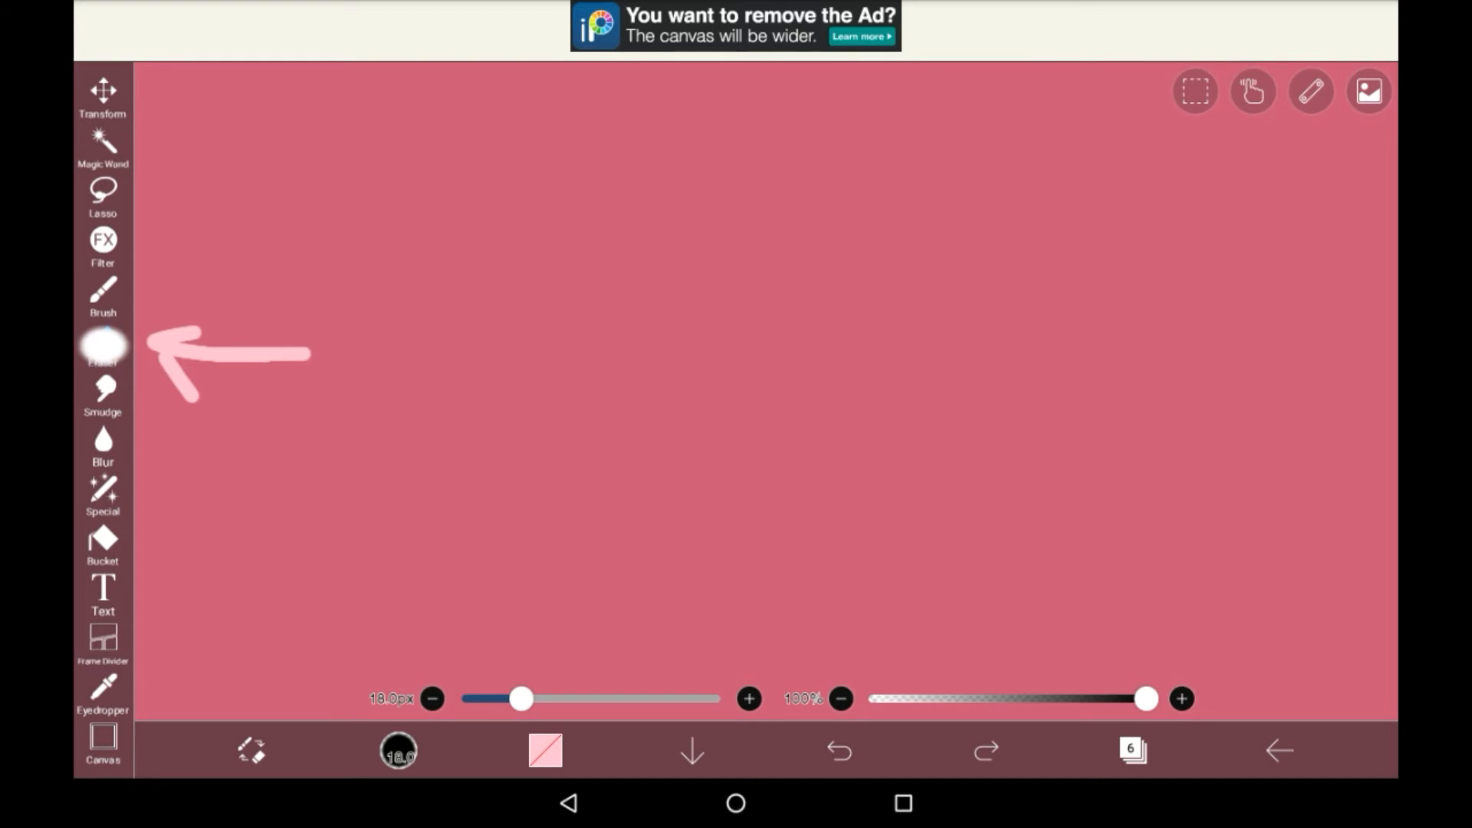
{"action": "left_click", "coordinate": [102, 343]}
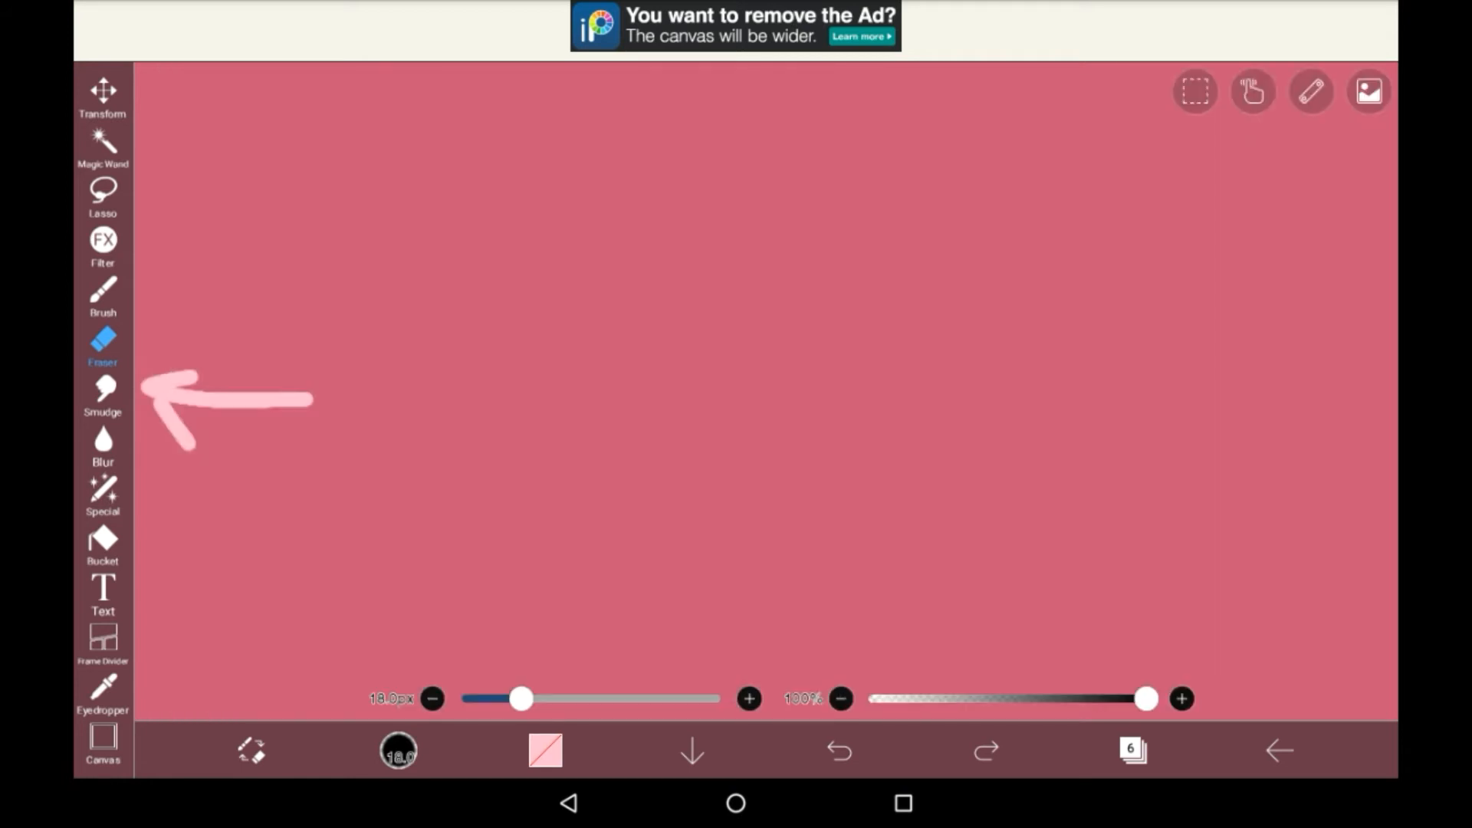
{"action": "left_click", "coordinate": [102, 393]}
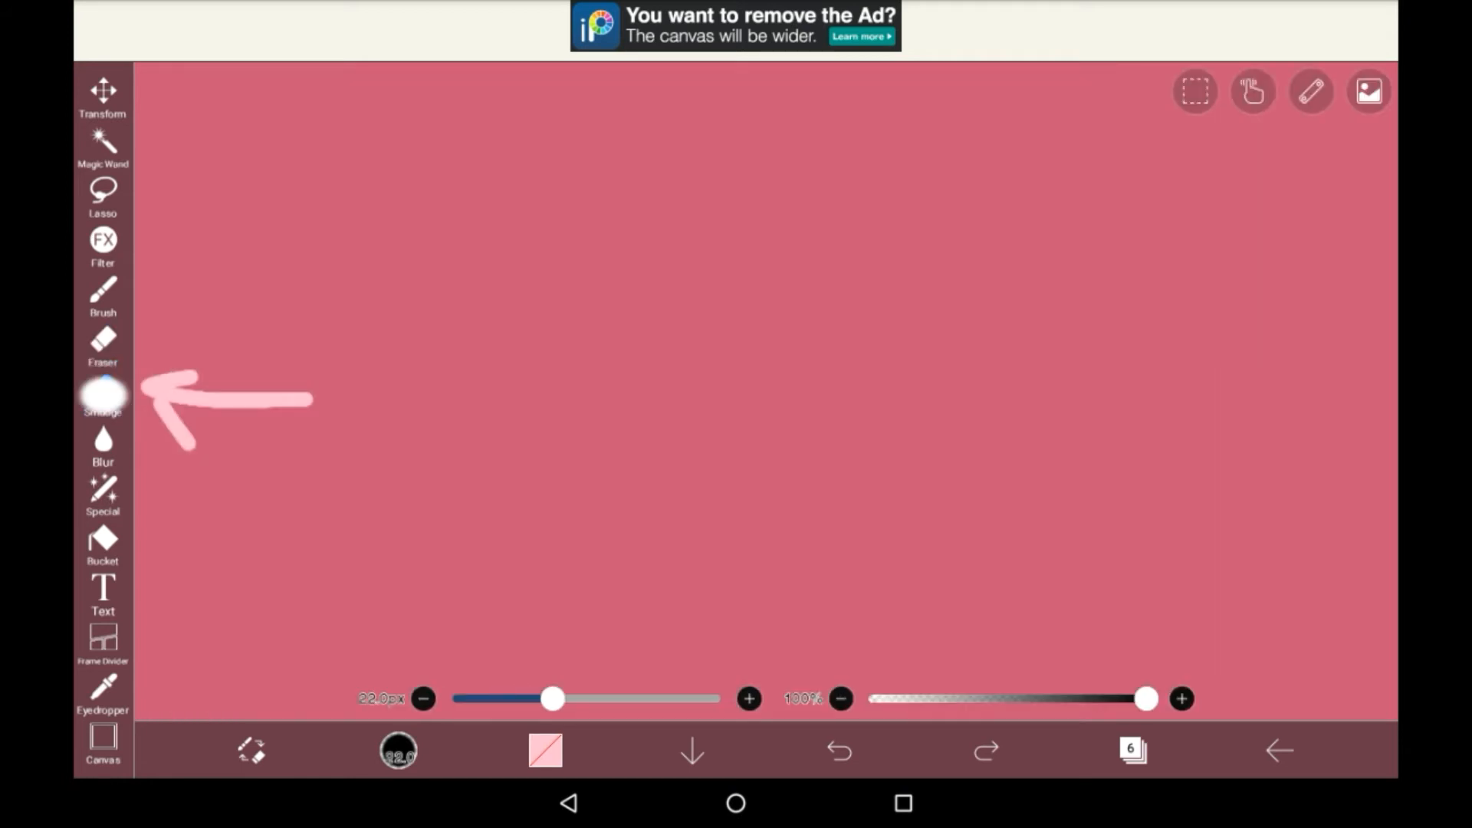
{"action": "left_click", "coordinate": [102, 394]}
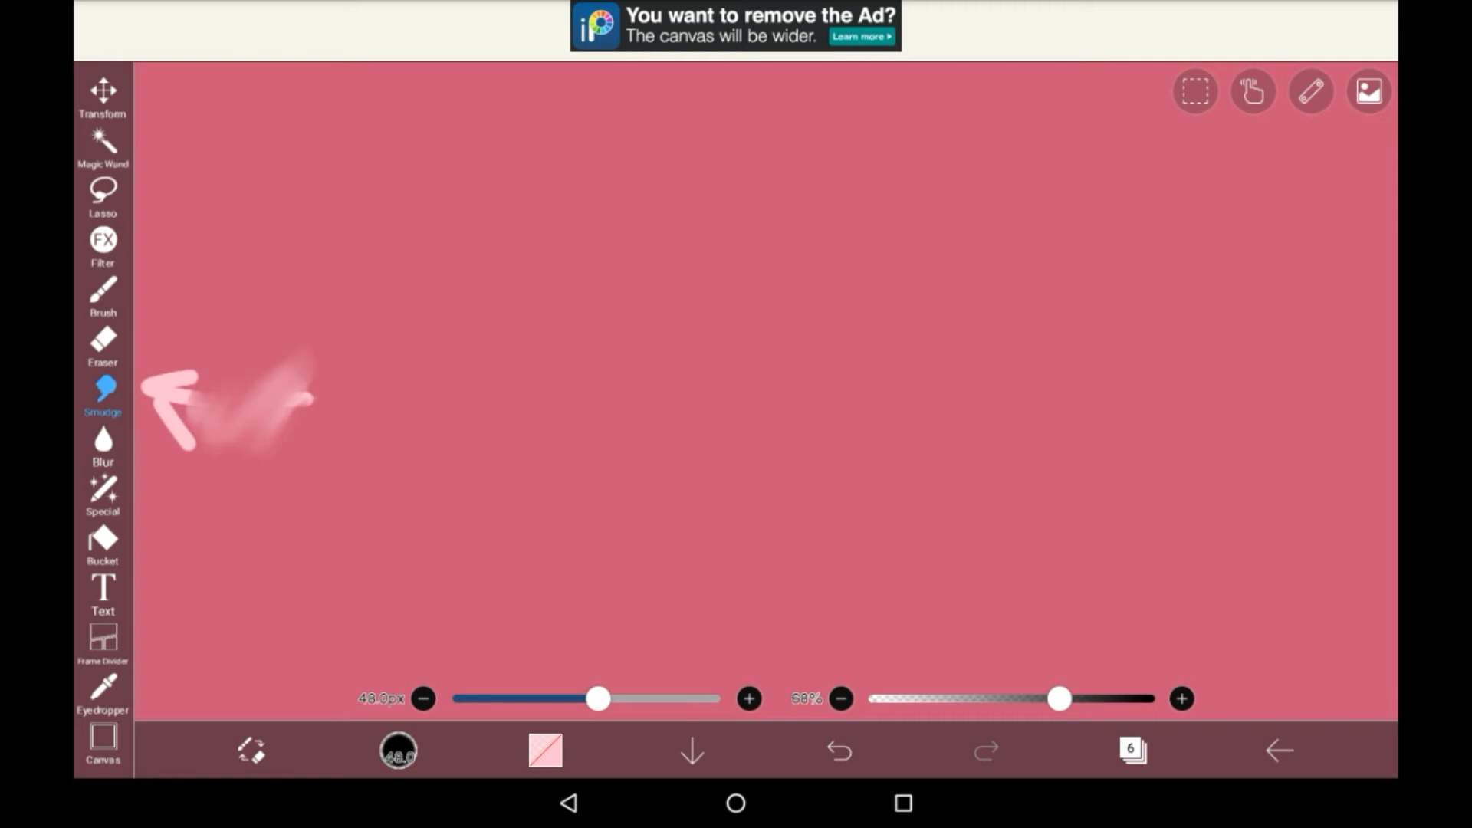
{"action": "left_click", "coordinate": [102, 446]}
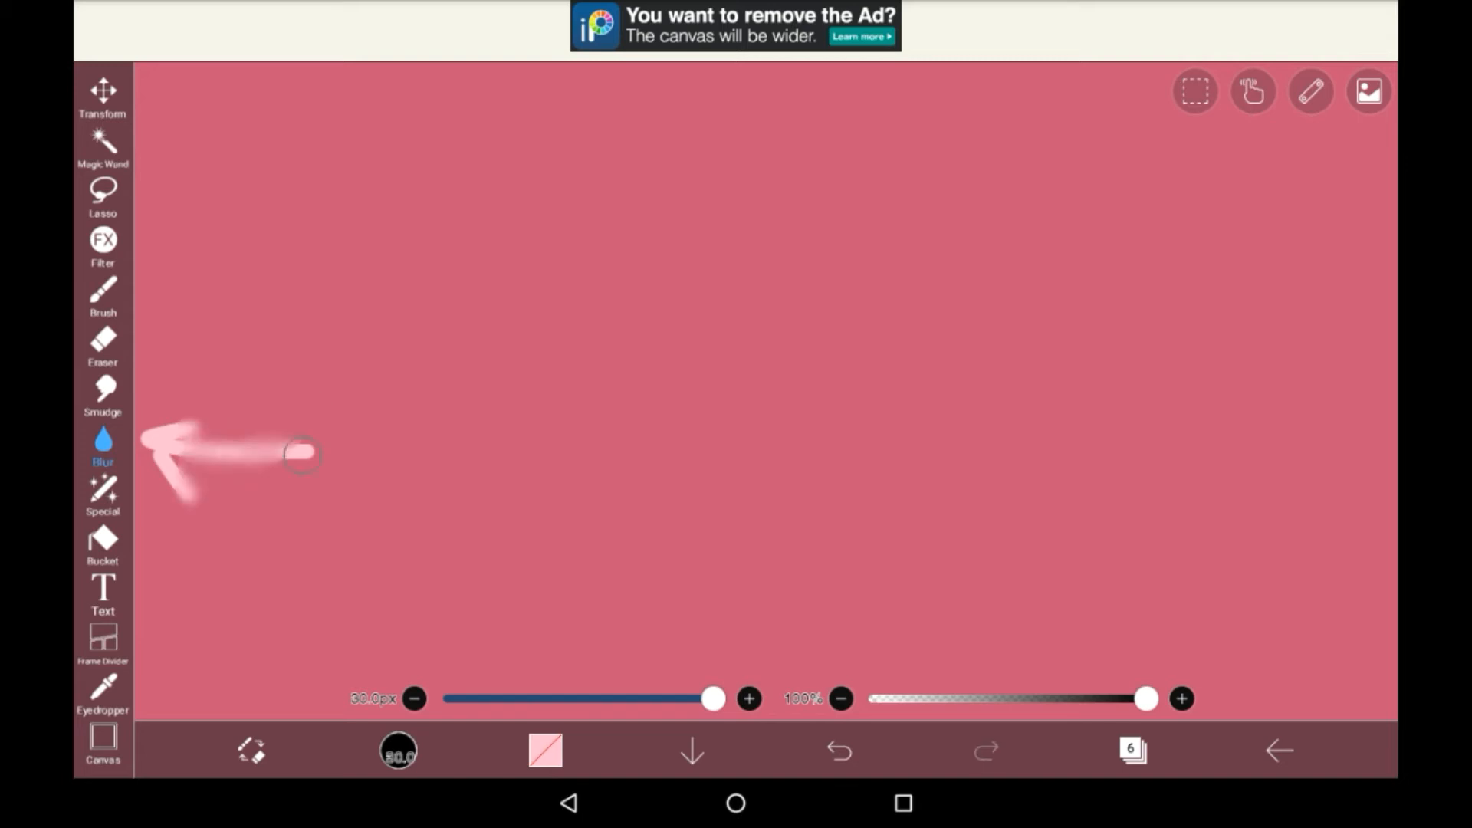
Step: Blur the arrow at maximum thickness, then undo the blur and smudge edits
{"action": "left_click", "coordinate": [838, 750]}
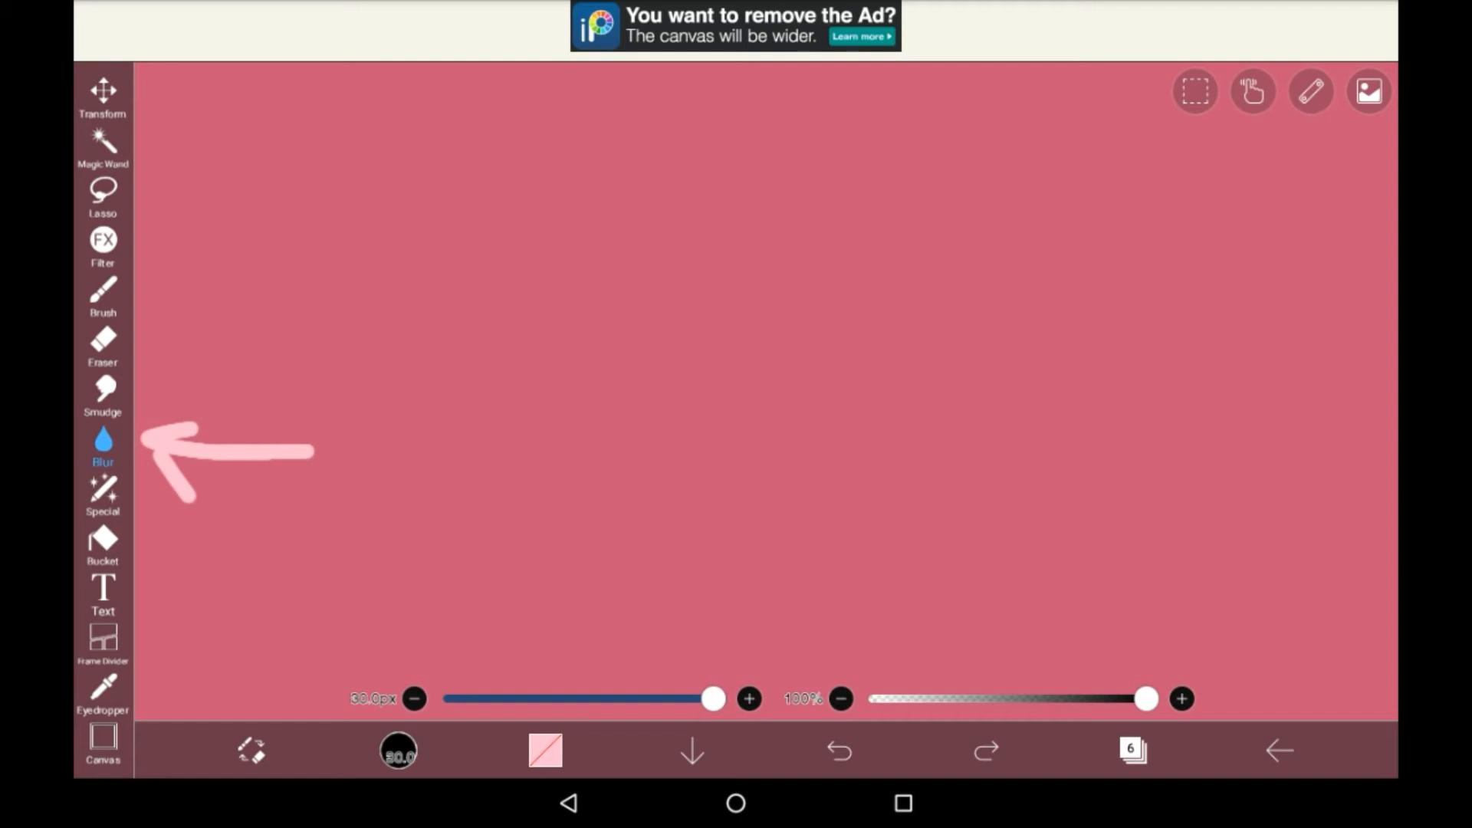
{"action": "left_click", "coordinate": [102, 442]}
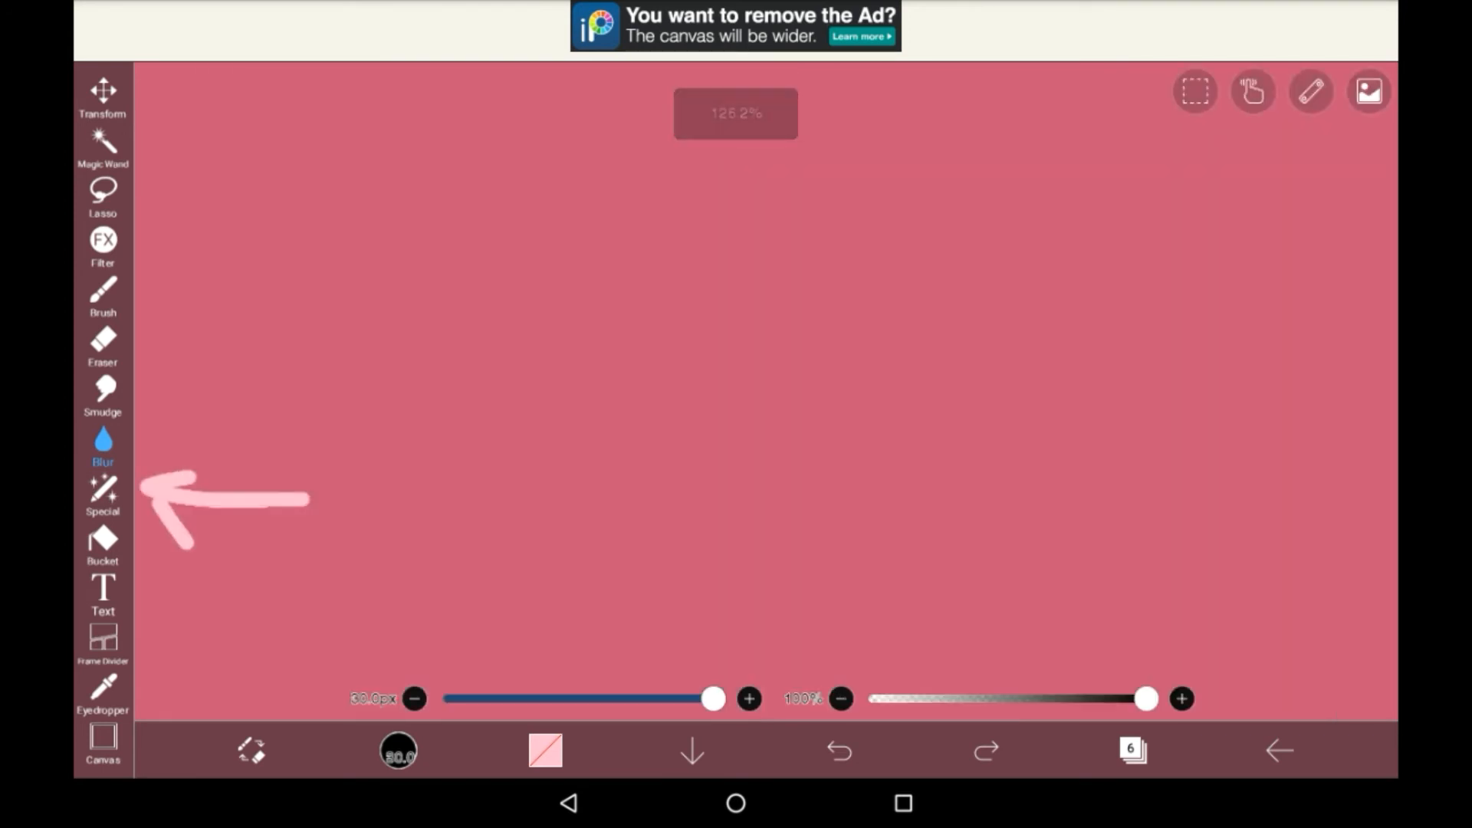
Step: Warp the arrow with 218px Liquify Pen Expand, Twirl and Pinch modes, then revert
{"action": "left_click", "coordinate": [102, 494]}
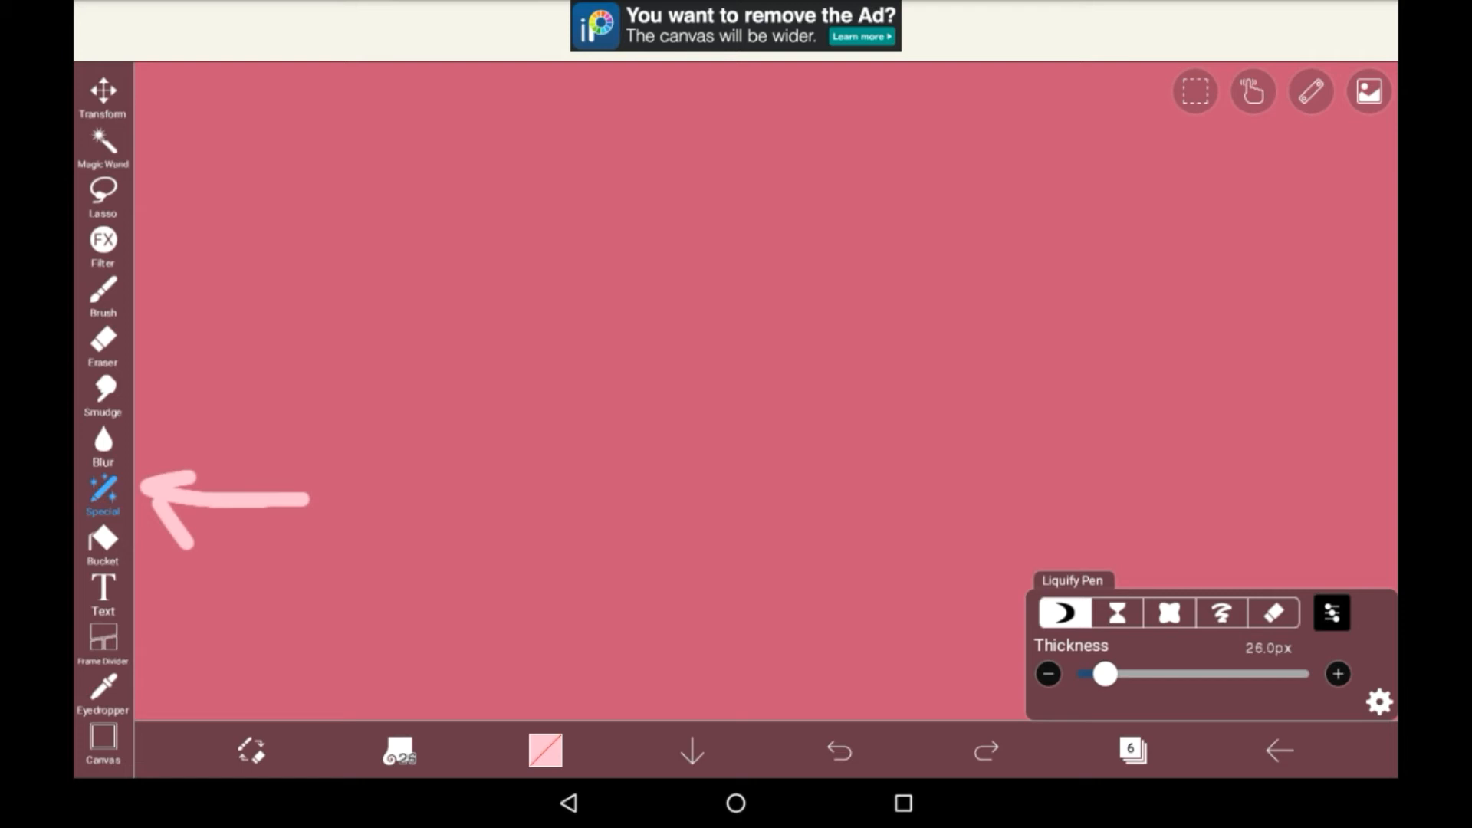
{"action": "left_click", "coordinate": [1171, 612]}
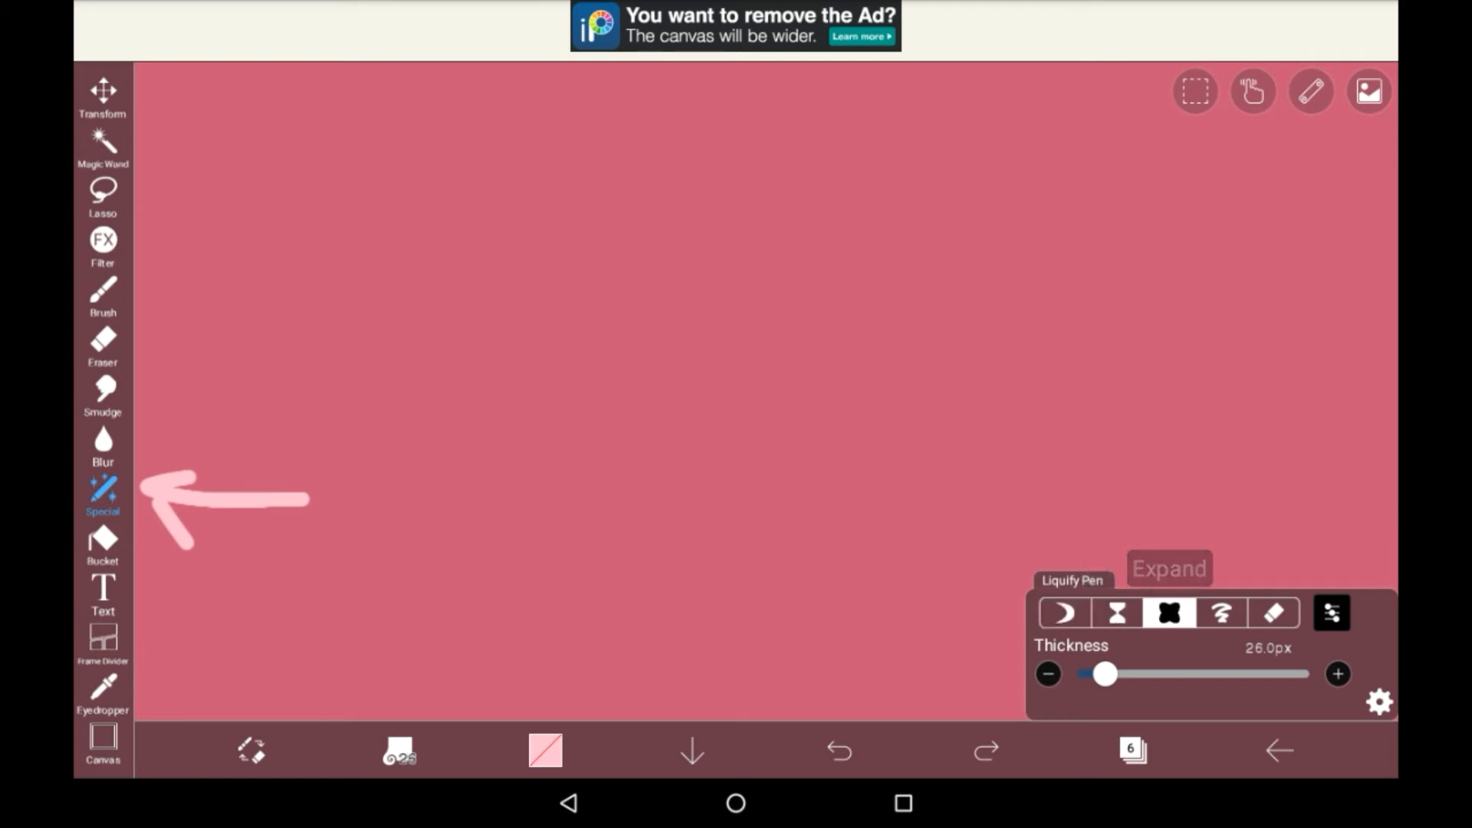
{"action": "left_click", "coordinate": [1063, 612]}
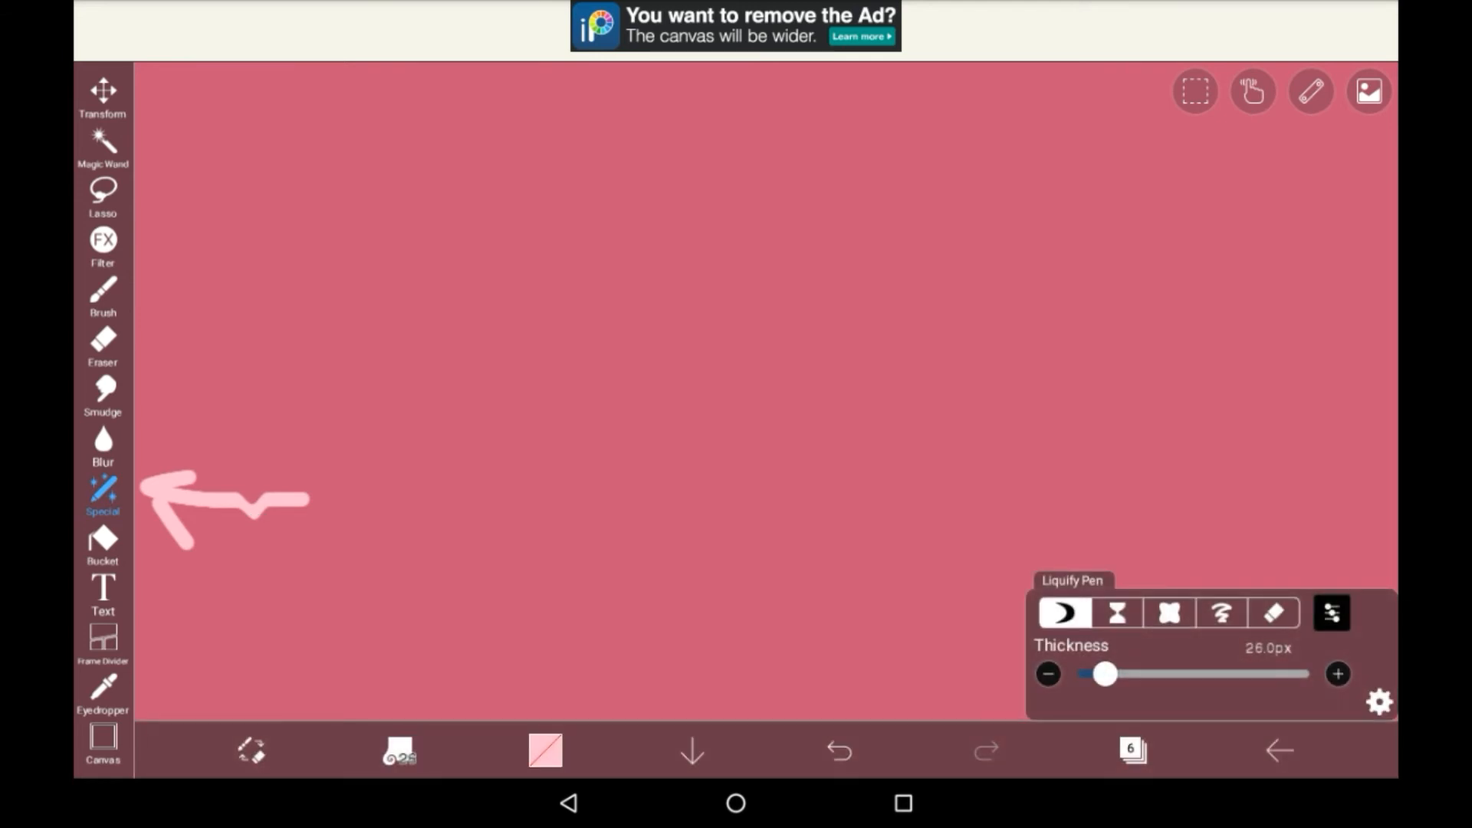
{"action": "left_click", "coordinate": [1117, 612]}
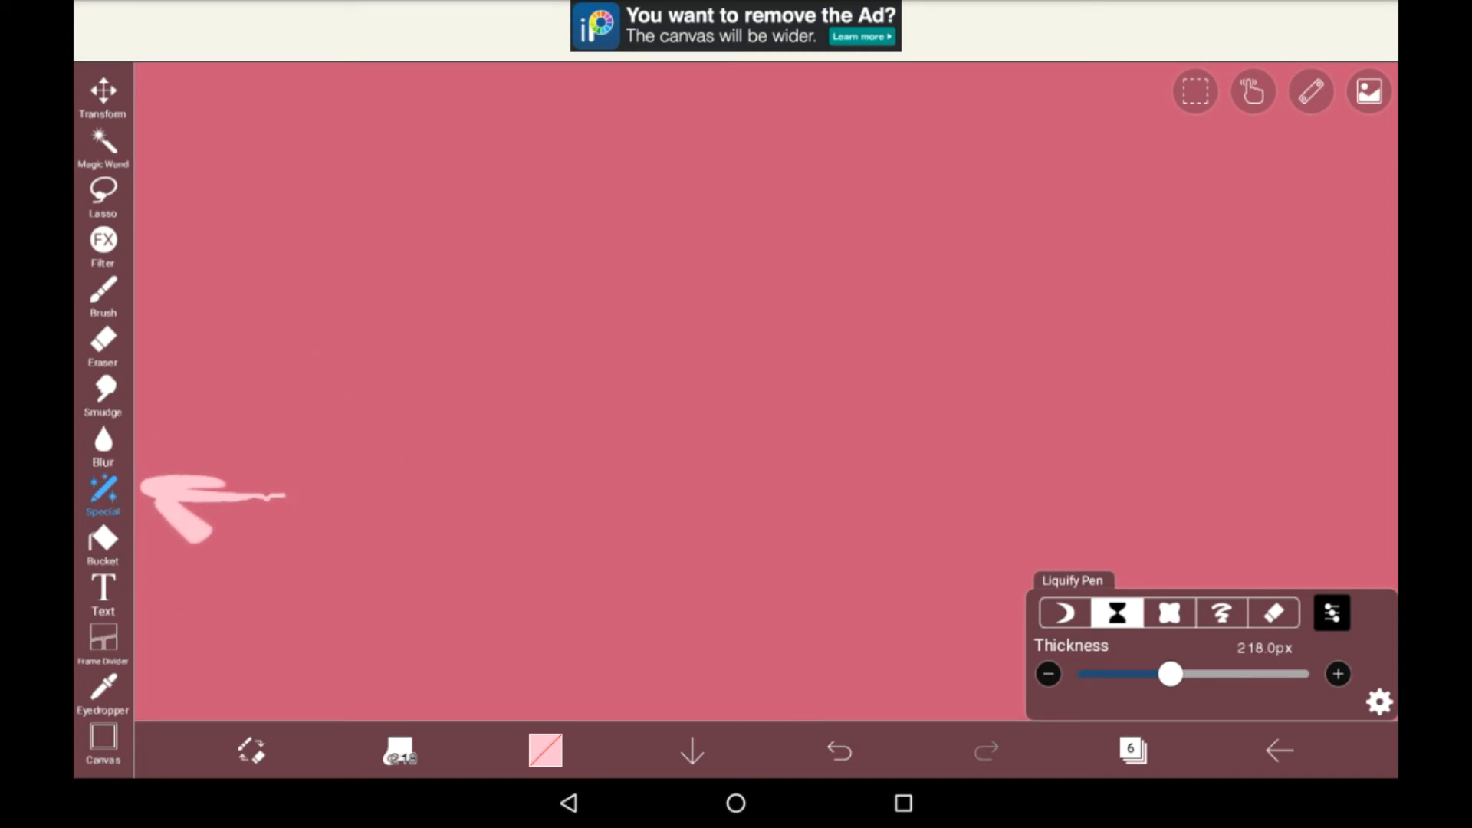
{"action": "left_click", "coordinate": [1169, 612]}
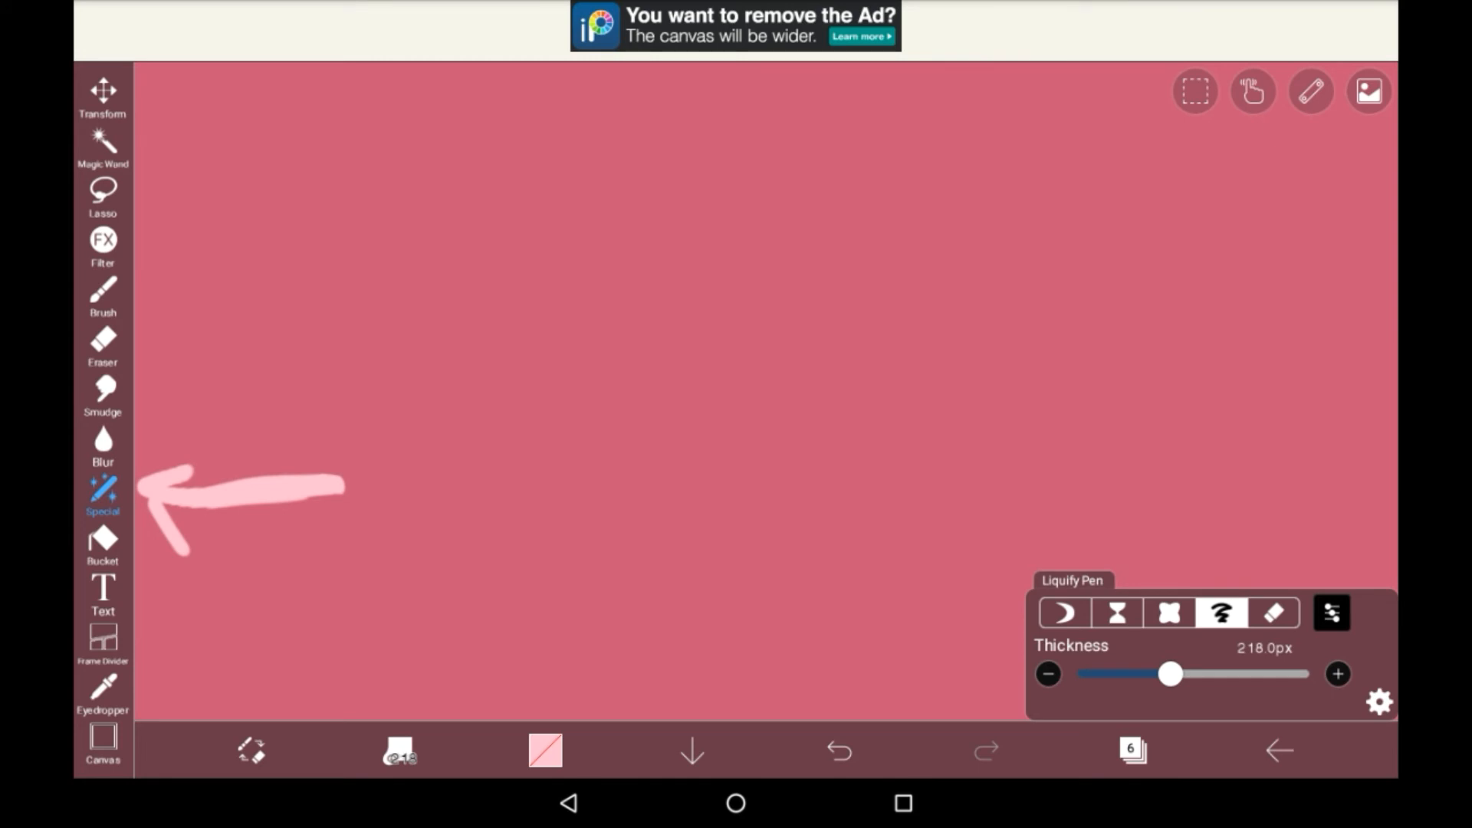
{"action": "left_click", "coordinate": [1273, 612]}
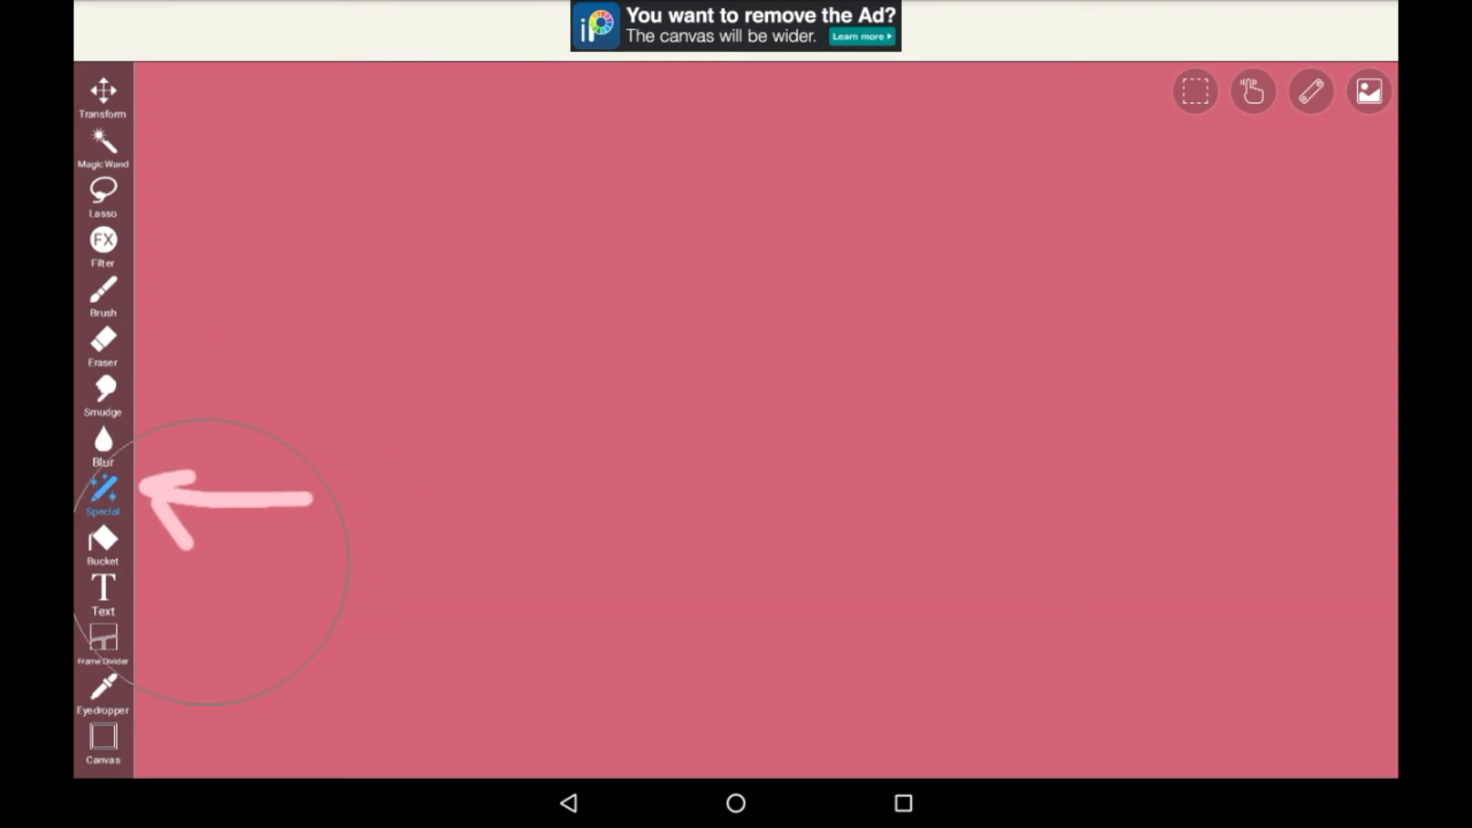
Step: Bucket-fill the arrow dark red, then restore it to pink
{"action": "left_click", "coordinate": [102, 543]}
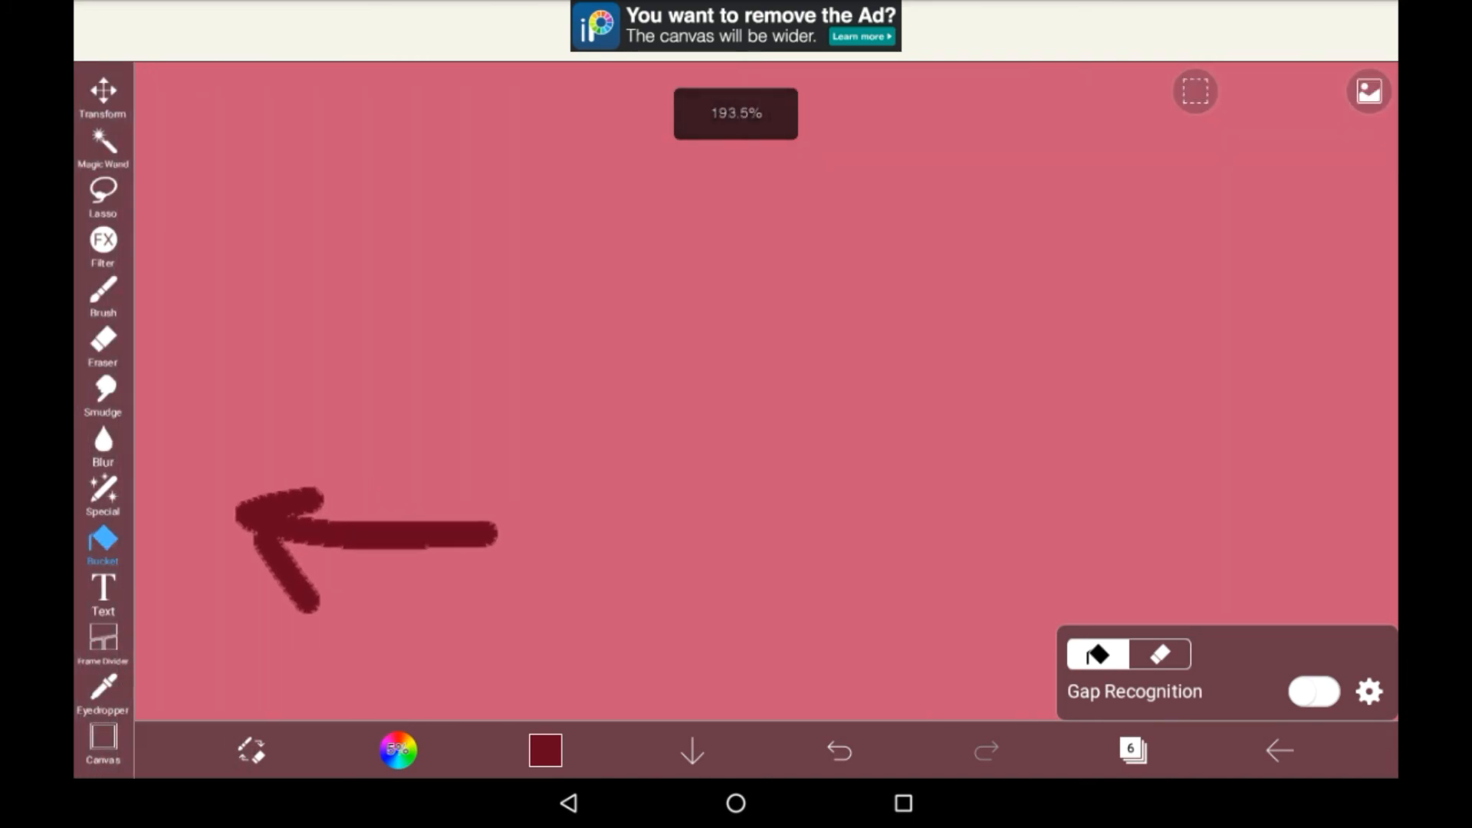
{"action": "left_click", "coordinate": [837, 750]}
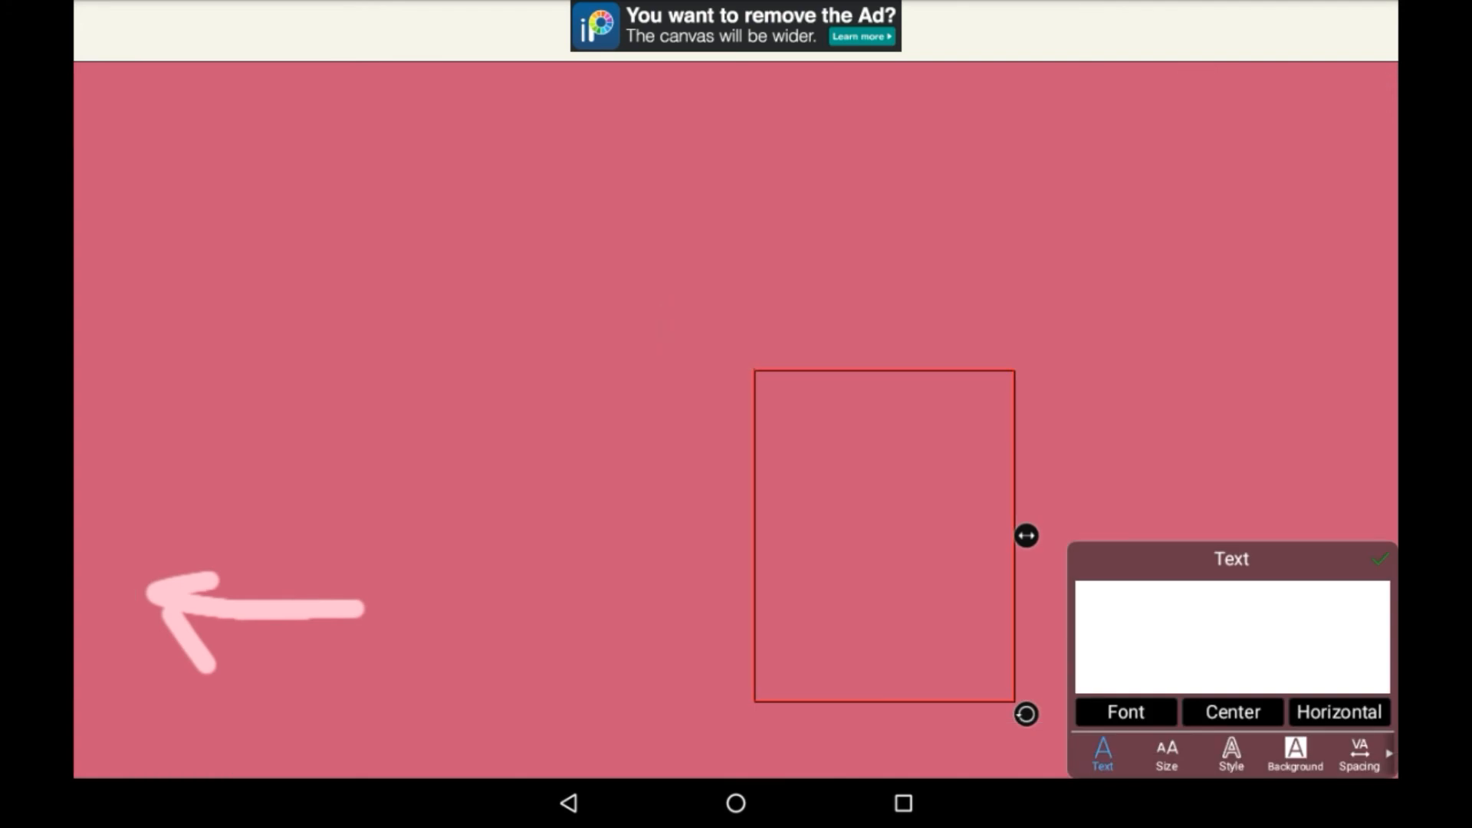
Step: Dismiss the newly placed text frame on the canvas, leaving it empty
{"action": "left_click", "coordinate": [1380, 560]}
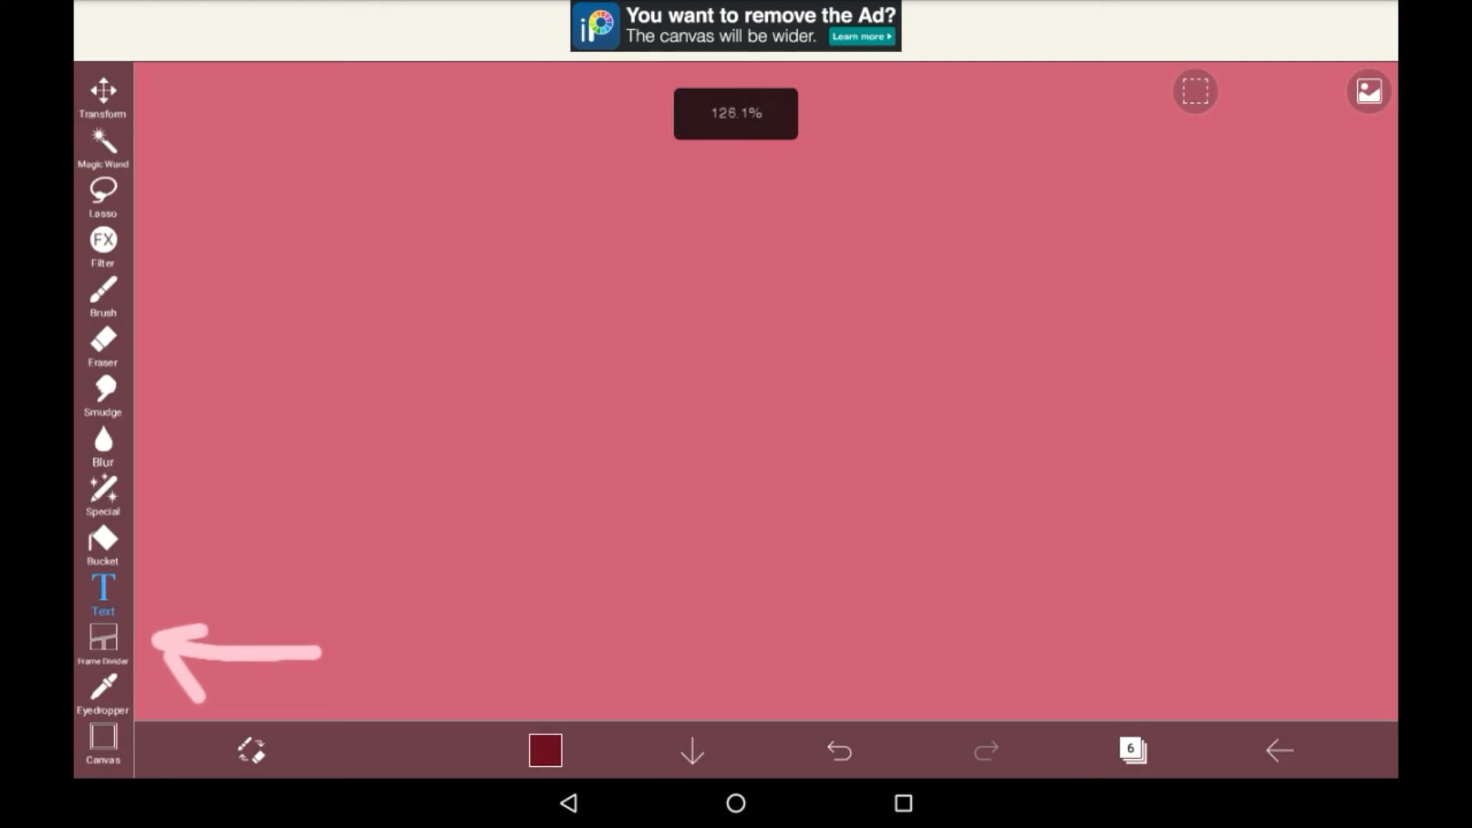
Step: Add comic frames with the Frame Divider and split the canvas into panels
{"action": "left_click", "coordinate": [102, 643]}
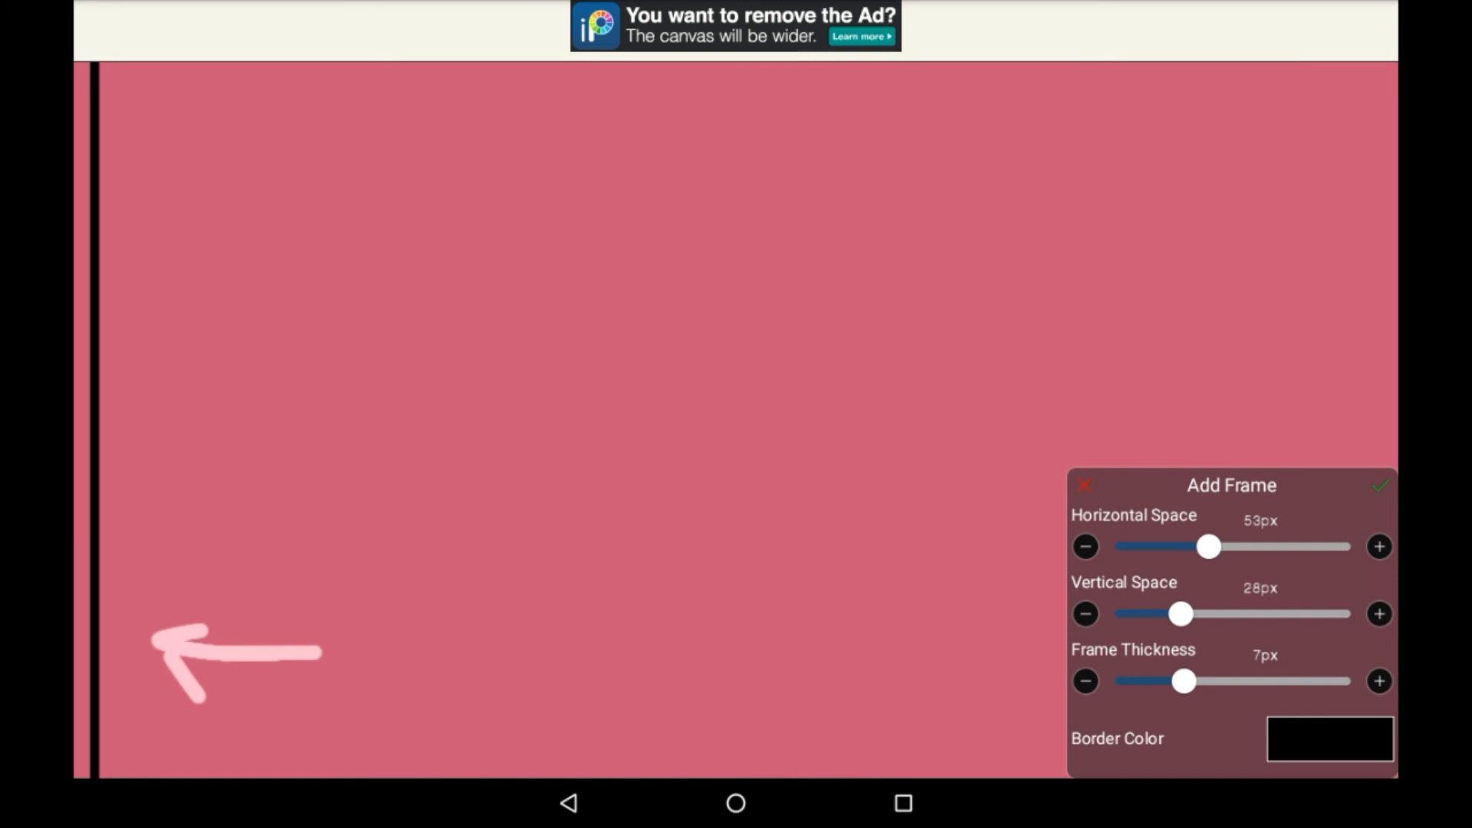
{"action": "left_click", "coordinate": [1083, 485]}
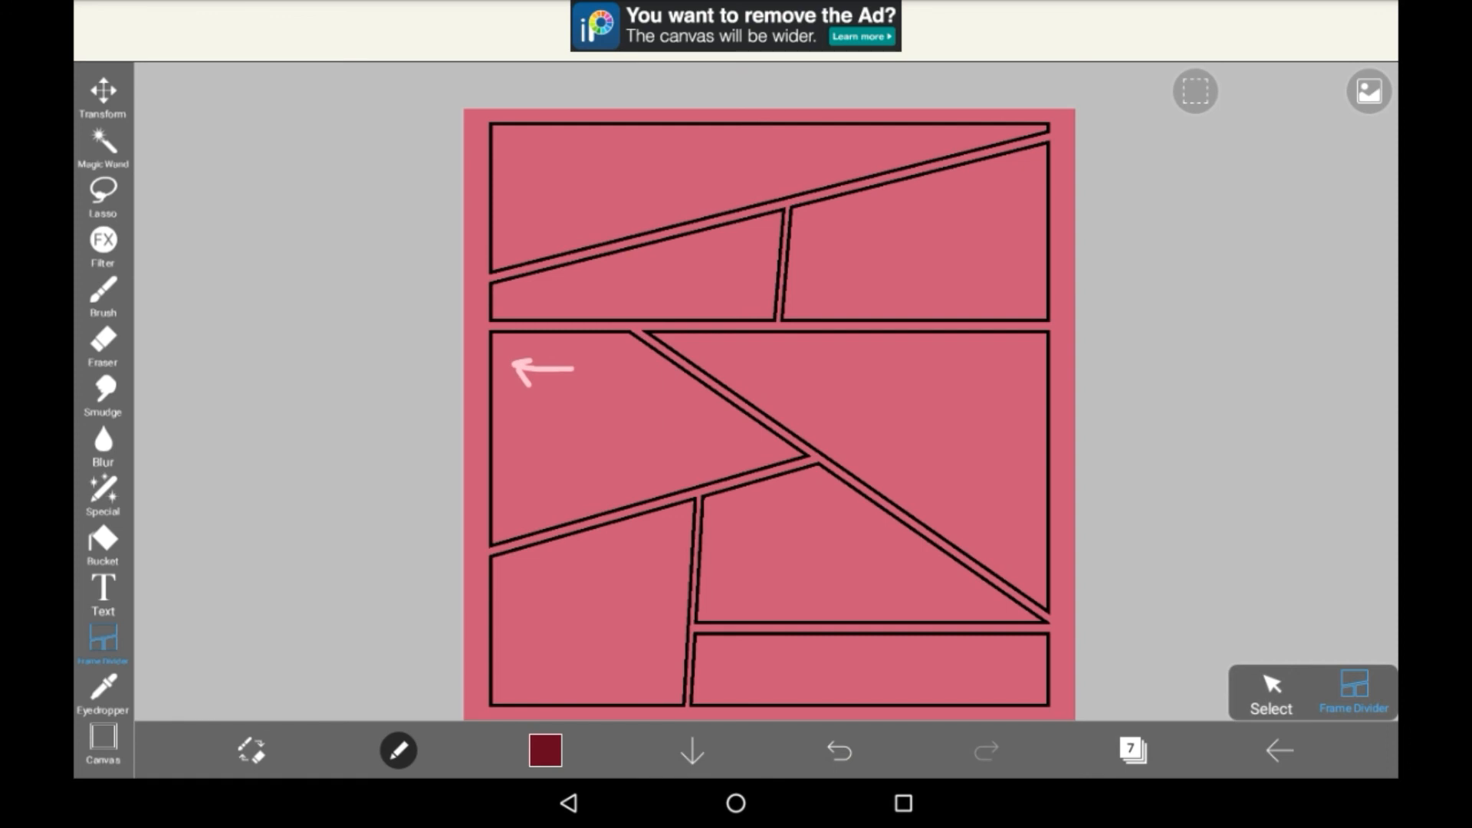
{"action": "left_click", "coordinate": [838, 751]}
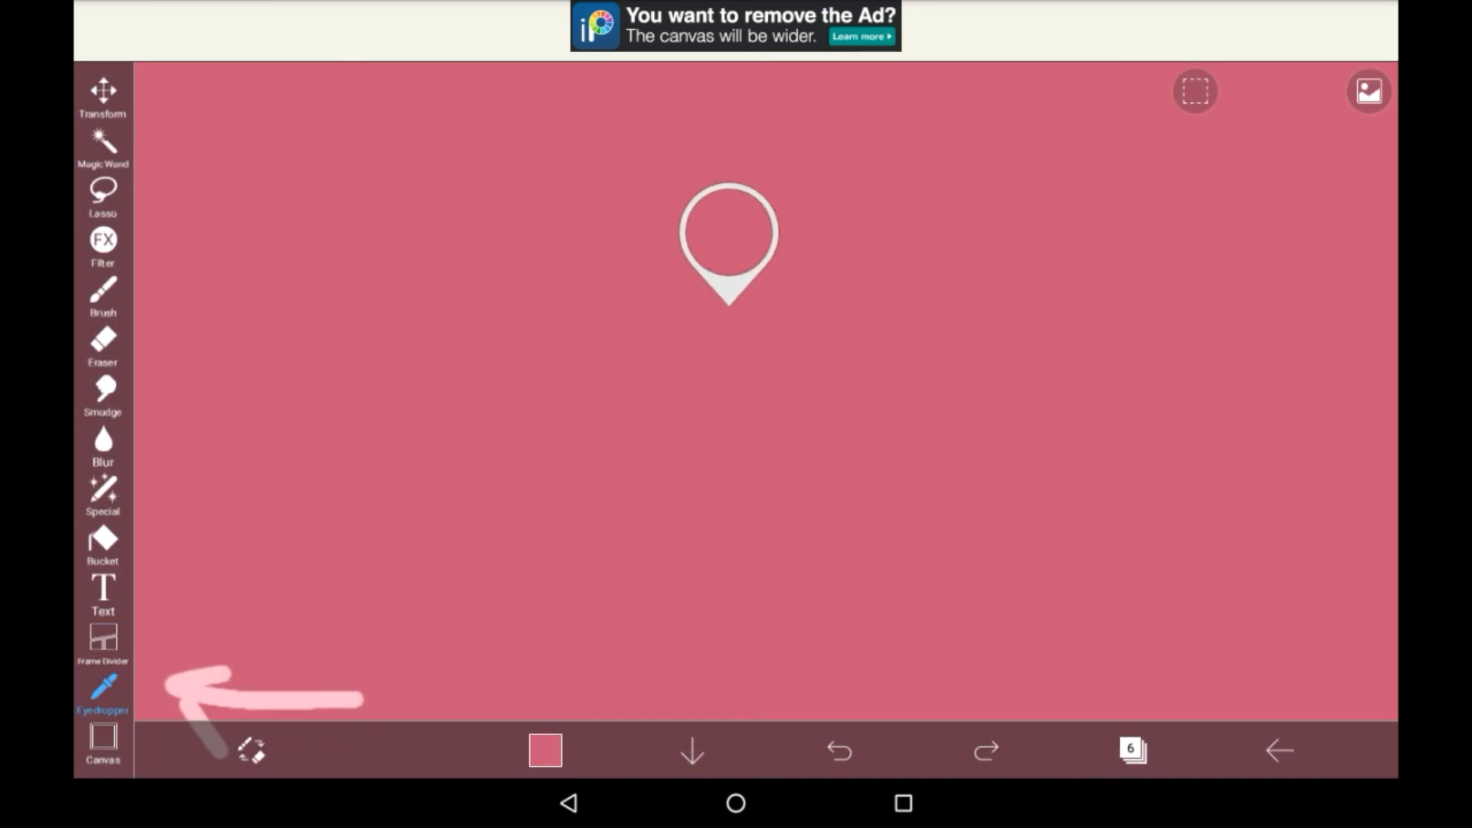
Step: Switch back to the Brush in sampled pink and show the Canvas resize, trim, rotate and flip options
{"action": "left_click", "coordinate": [102, 296]}
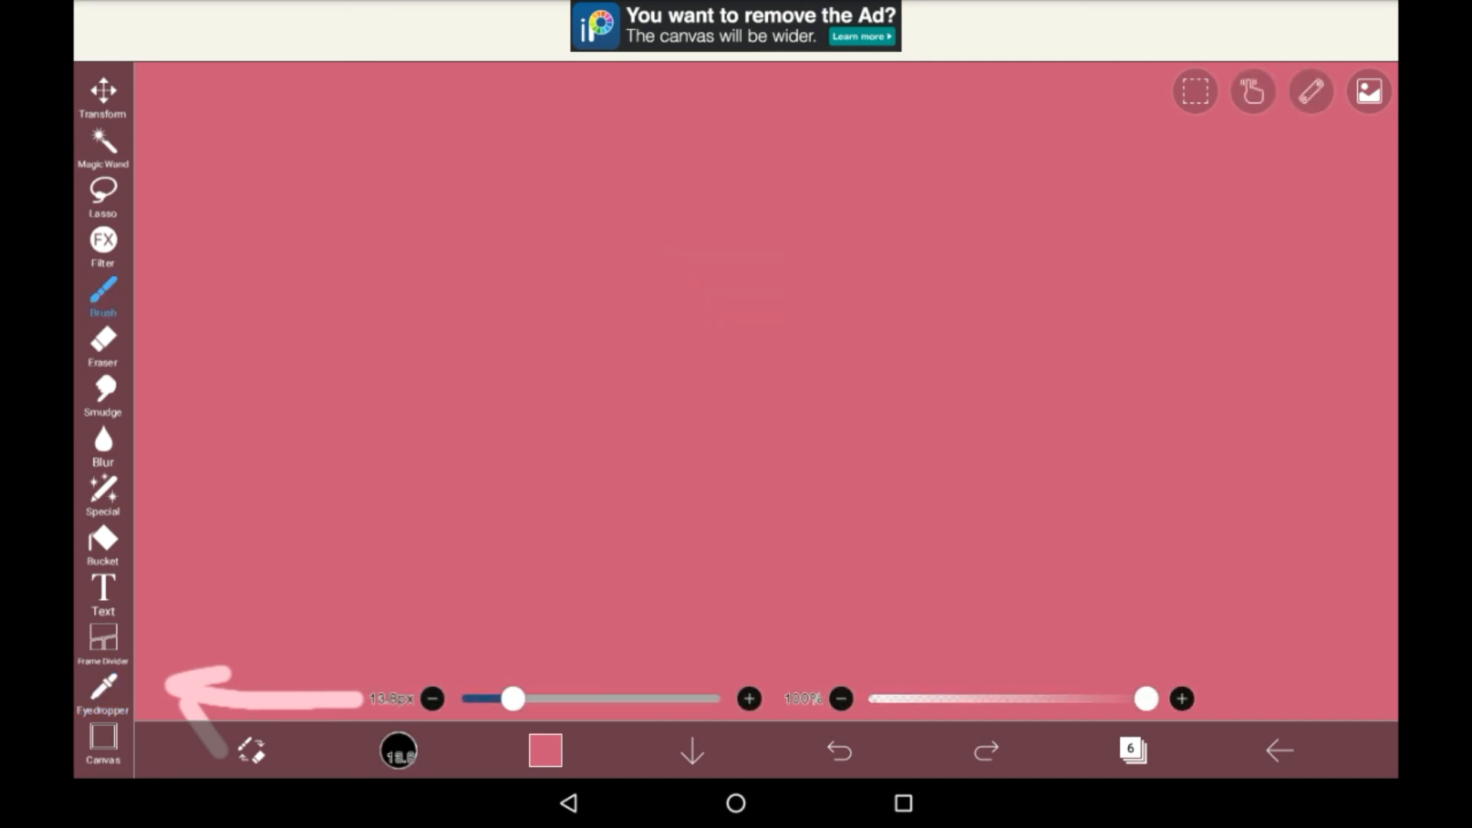
{"action": "left_click", "coordinate": [102, 737]}
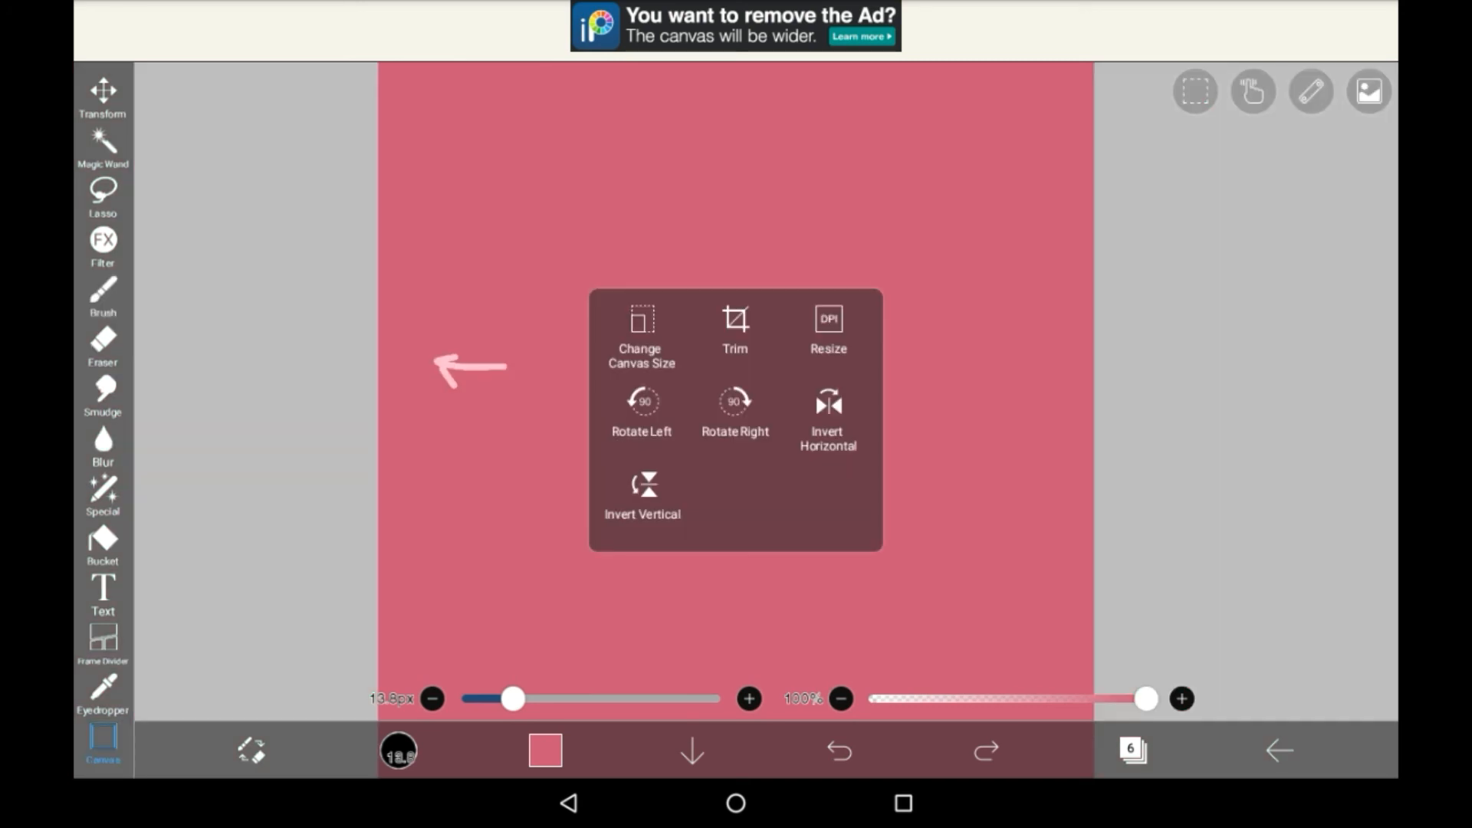